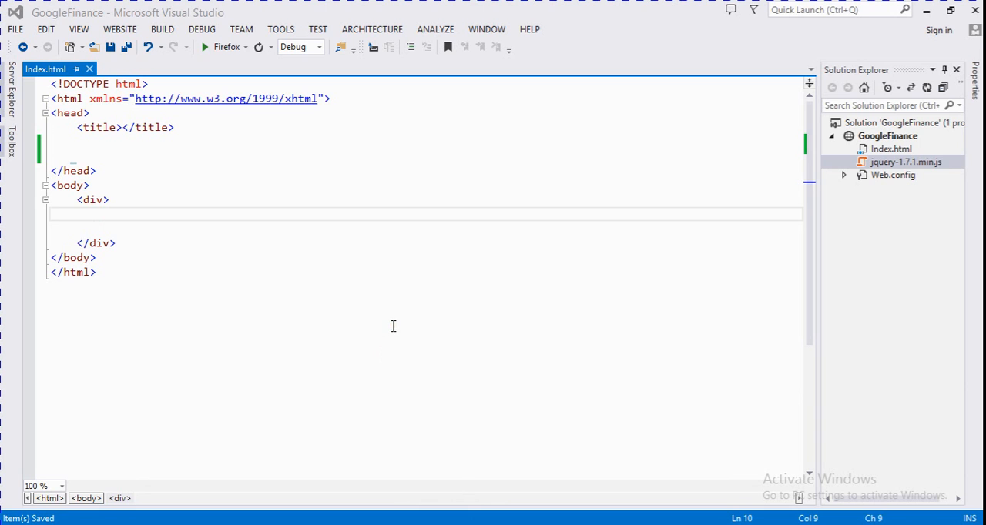
mouse_move(570, 243)
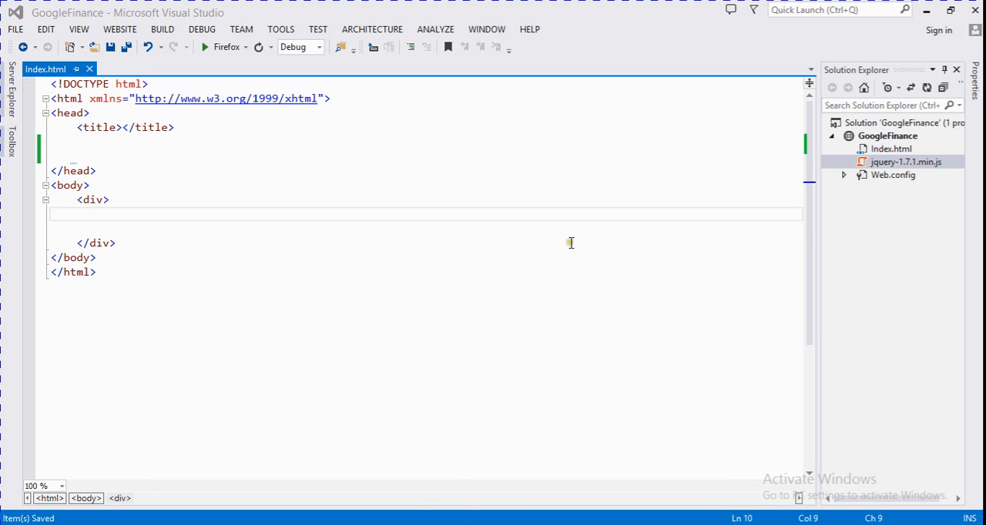
mouse_move(420, 166)
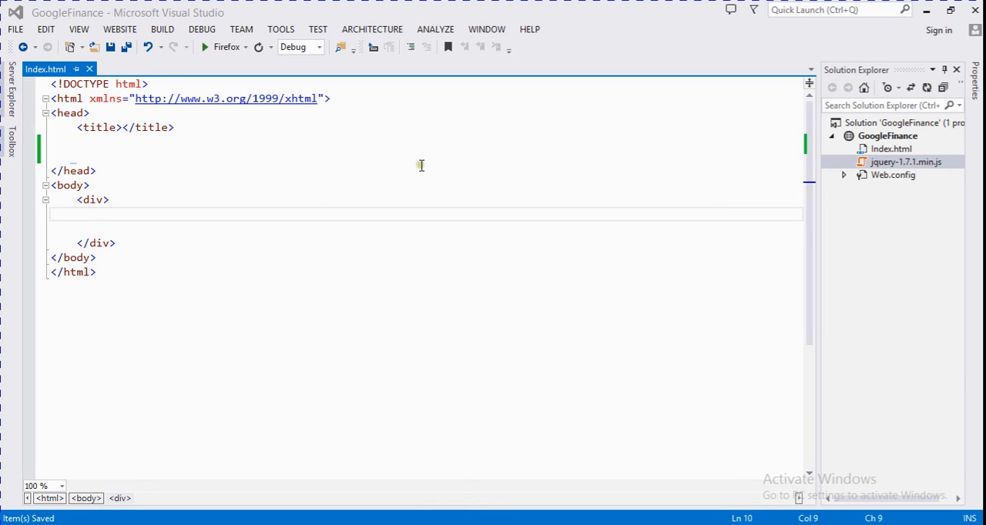
Place the cursor on the empty line inside head for the jQuery script reference.
left_click(890, 149)
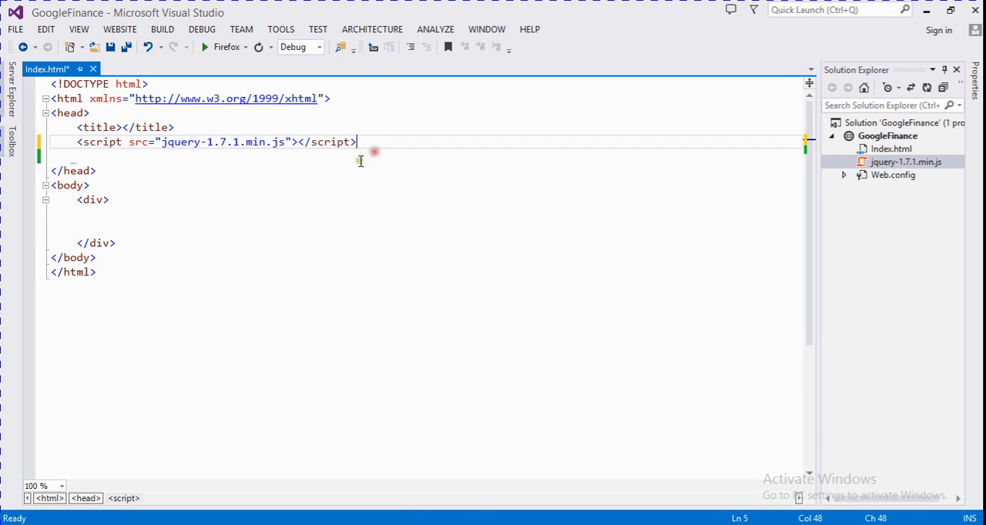
Write a script block holding $(document).ready(function () { }); and move into its body.
type("<script>")
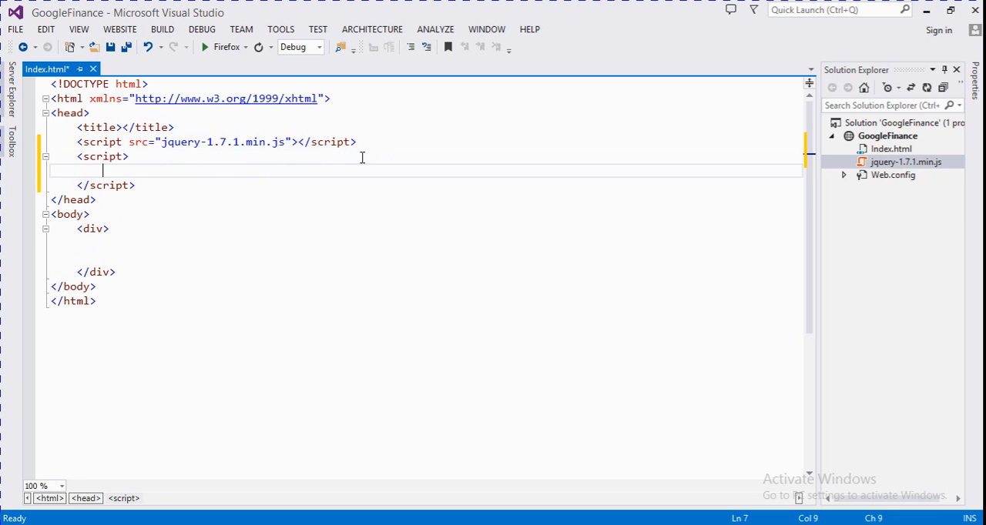
type("$")
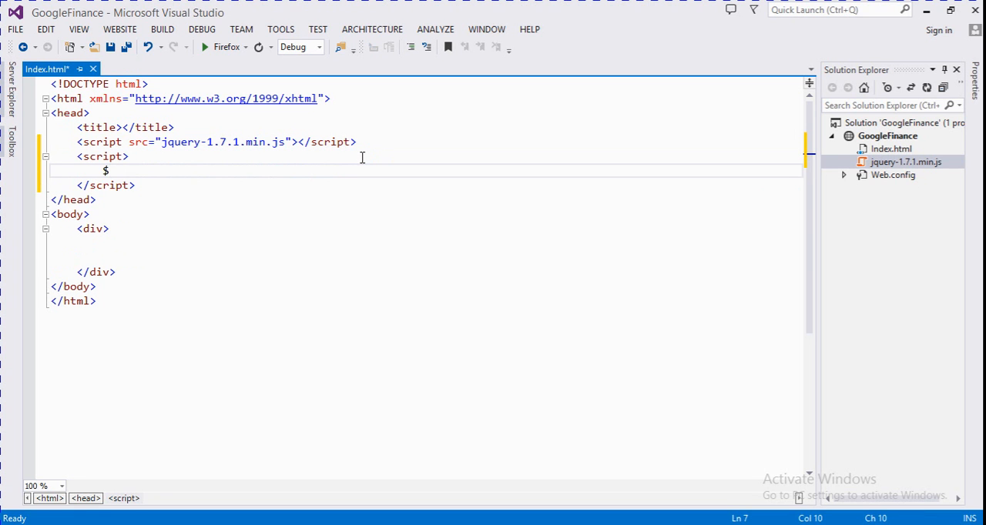
type("{}")
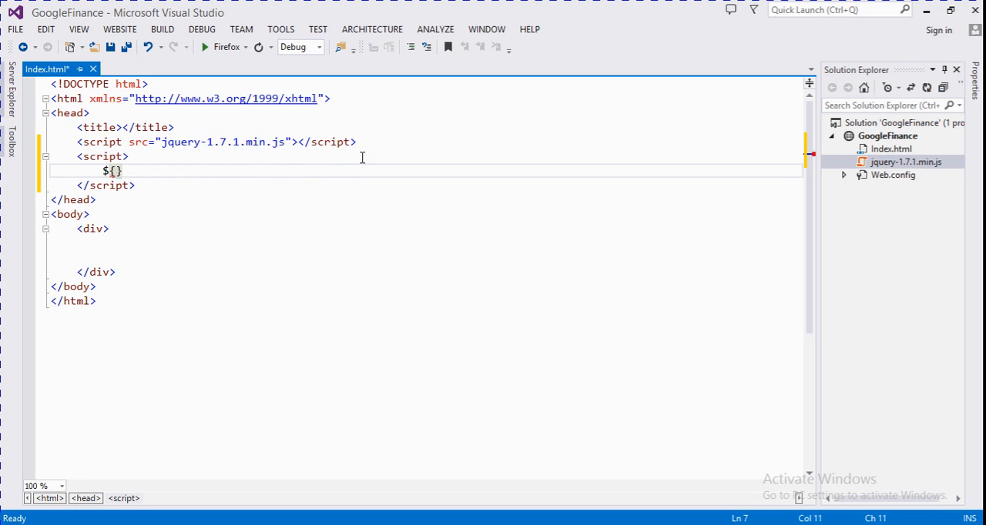
key("Backspace")
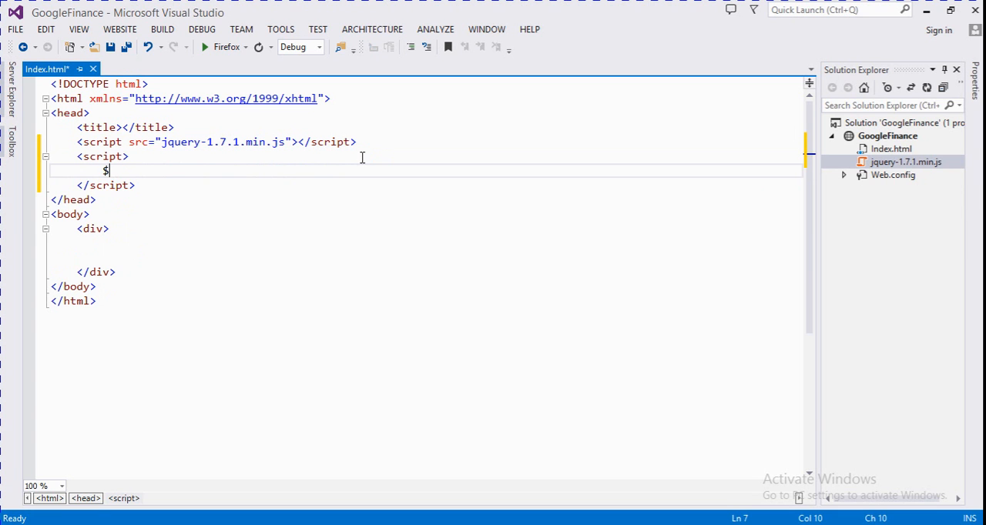
type("(document")
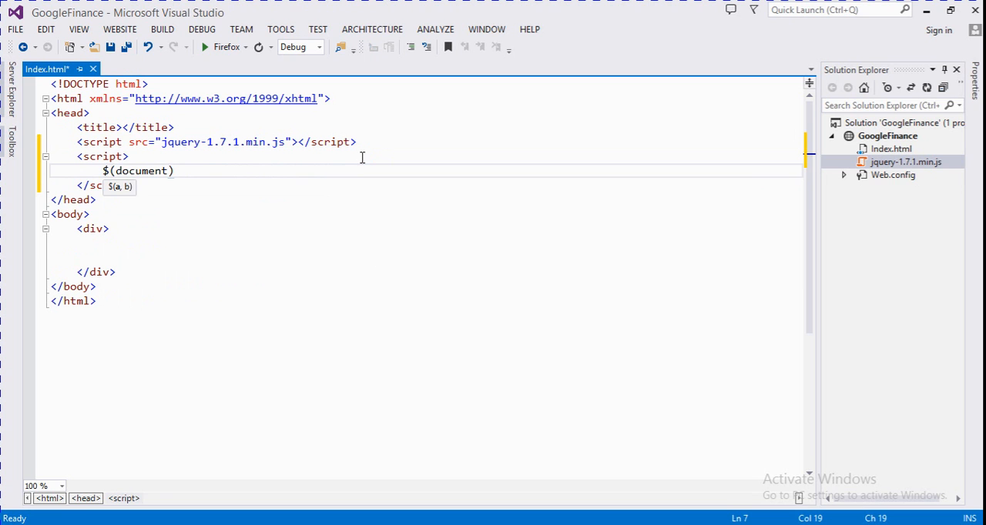
type(".ready")
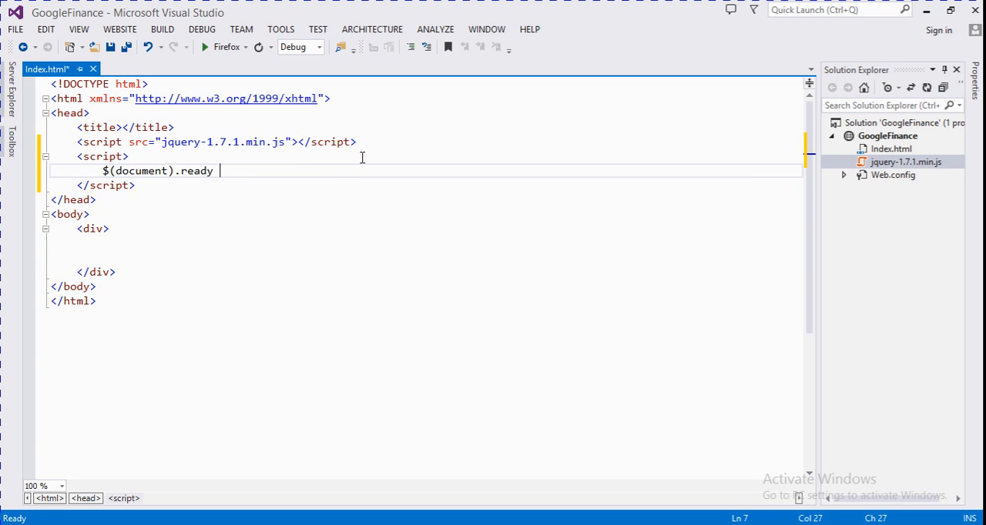
type("()")
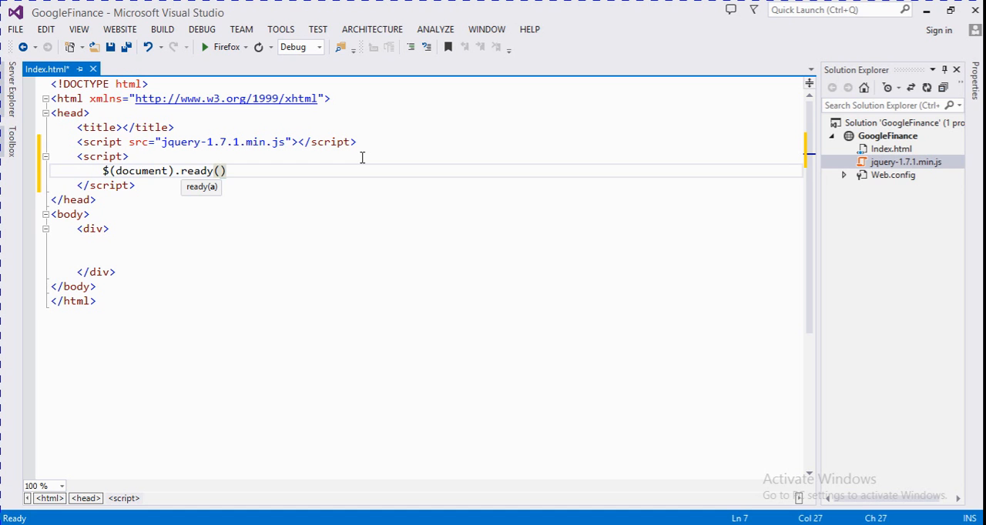
type("function (")
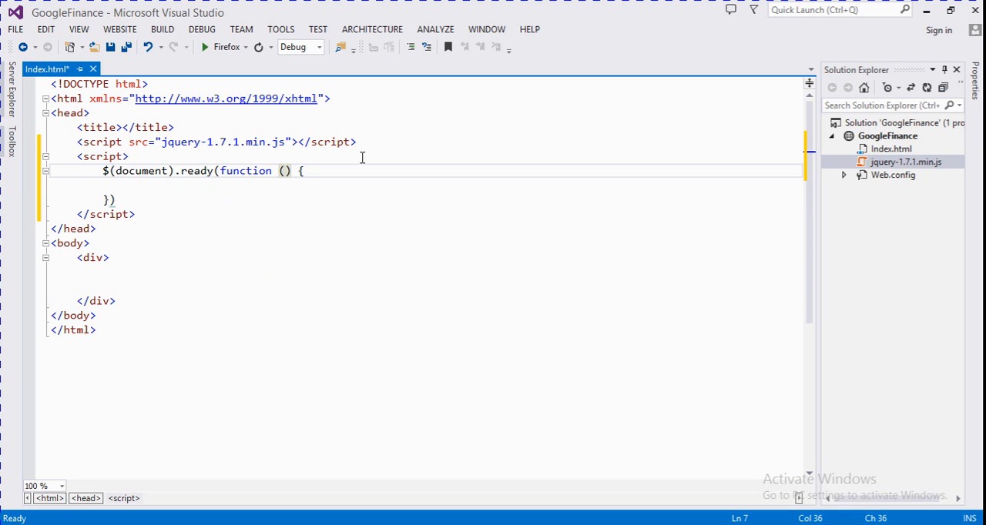
left_click(117, 200)
type(";")
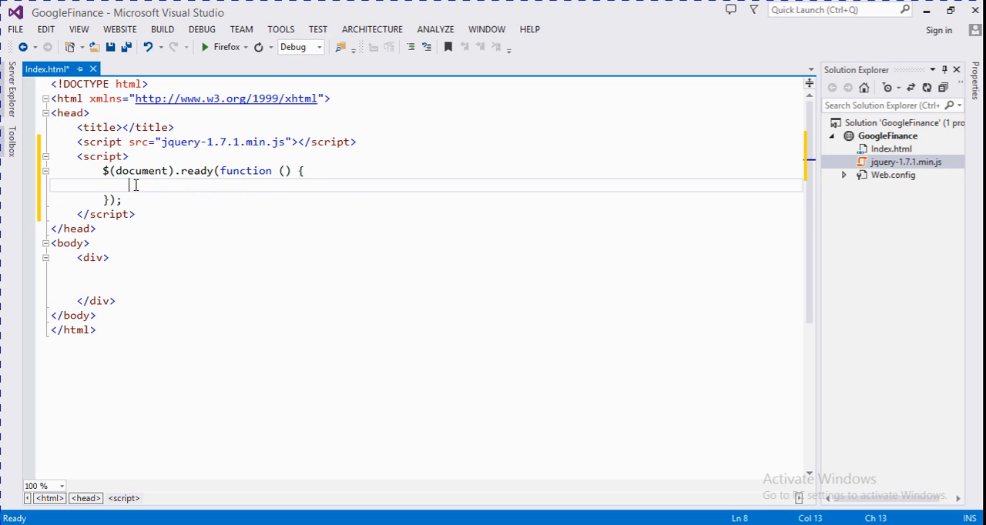
Start a $.getJSON('') call inside the document-ready function, URL still empty.
type("$")
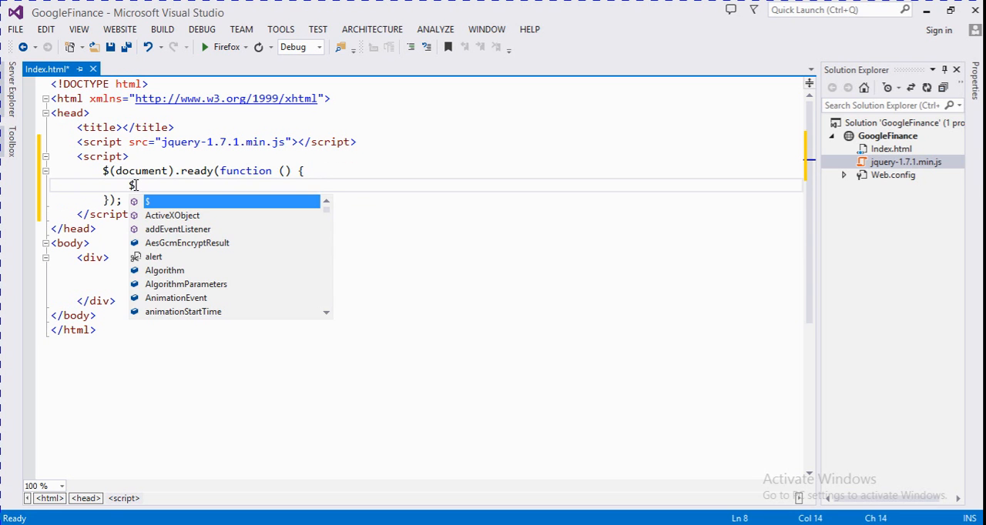
type(".")
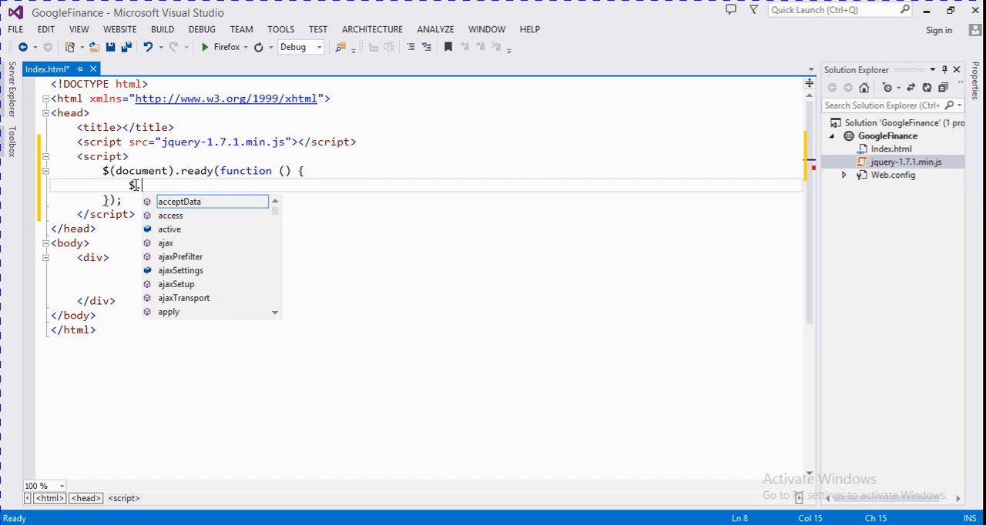
type(".getJSON('")
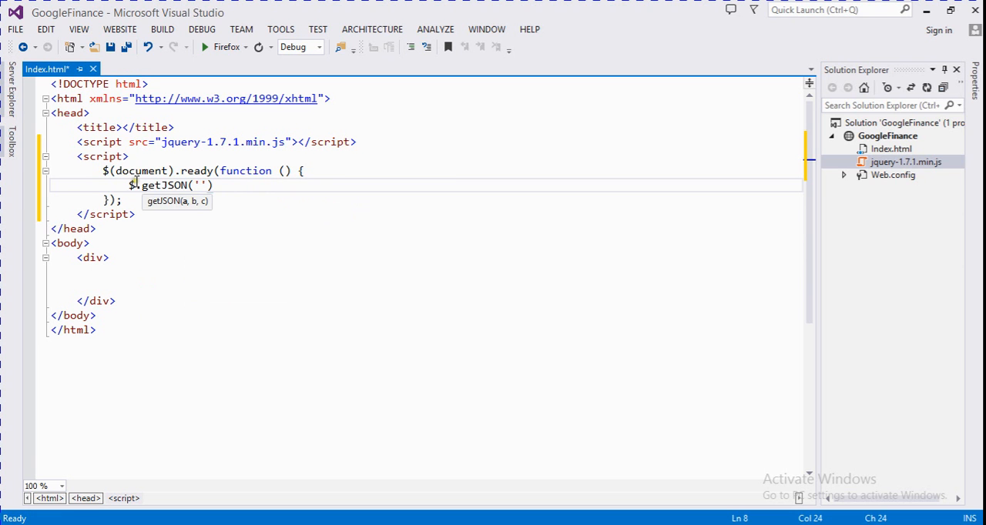
mouse_move(380, 350)
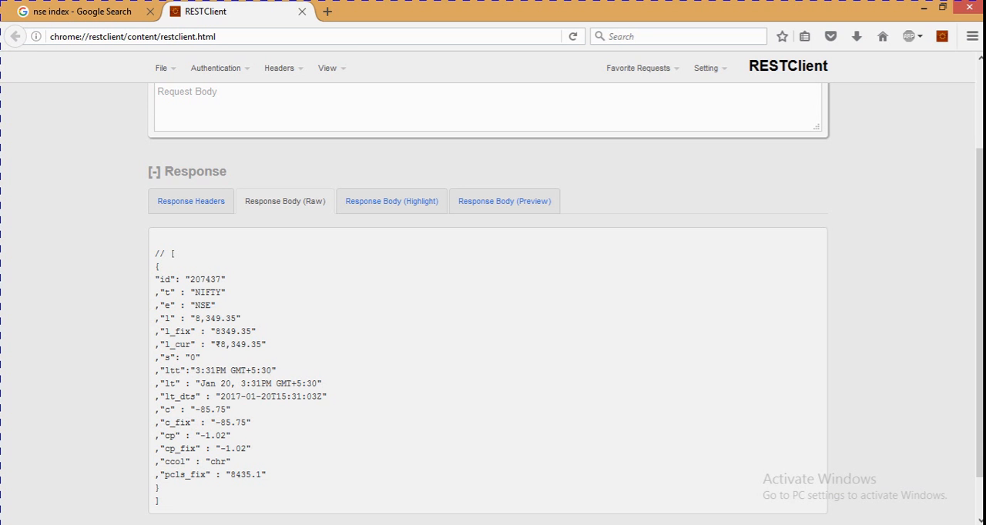
Inspect the NIFTY JSON response and compare it with Google's NIFTY 50 search result.
scroll("up", 3)
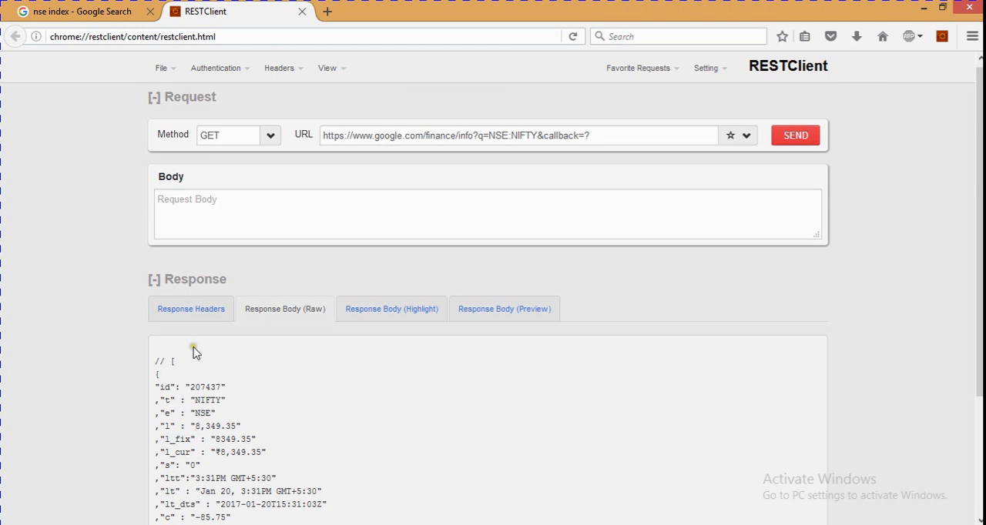
scroll("down", 3)
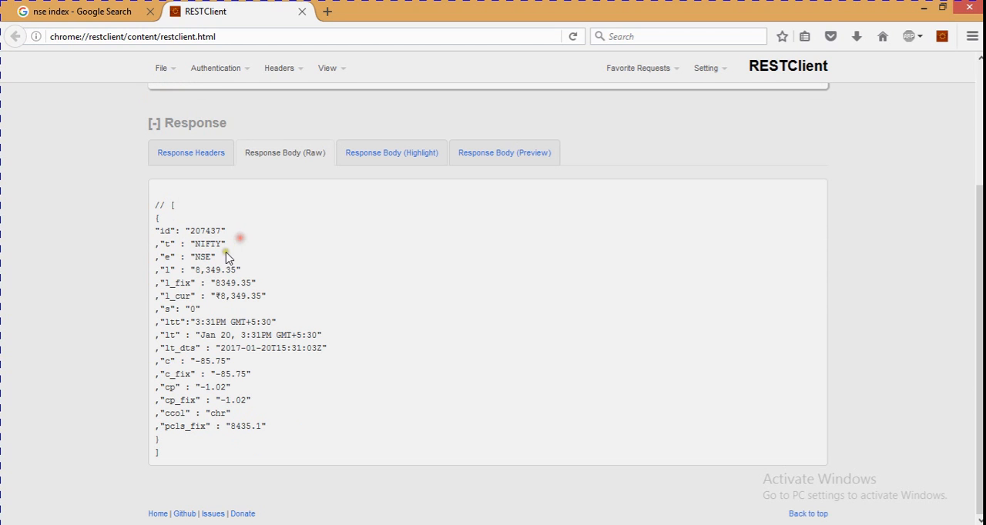
double_click(204, 255)
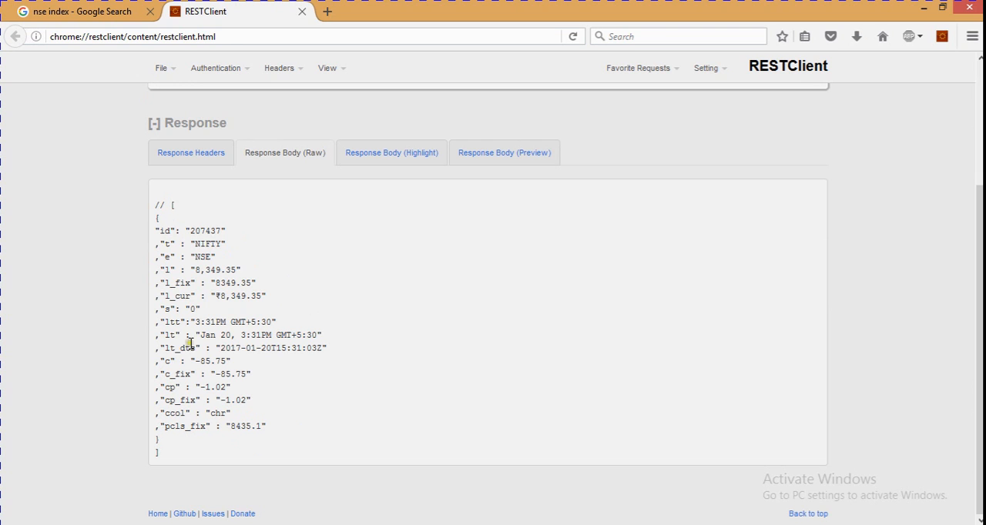
mouse_move(271, 346)
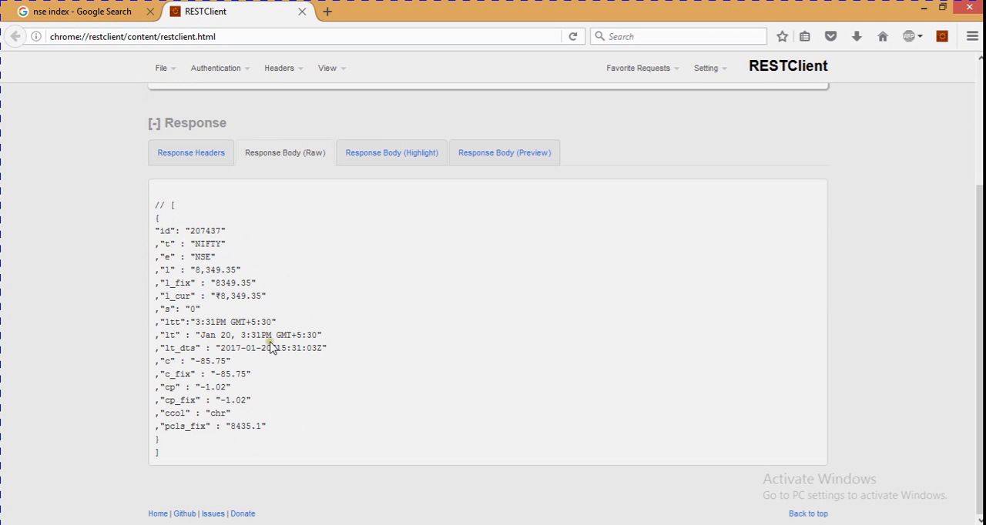
mouse_move(254, 348)
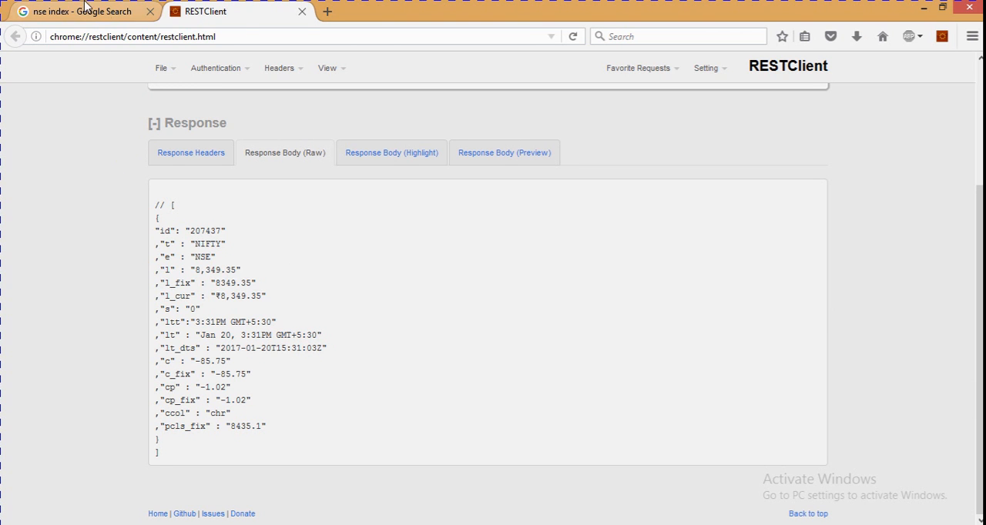
left_click(77, 10)
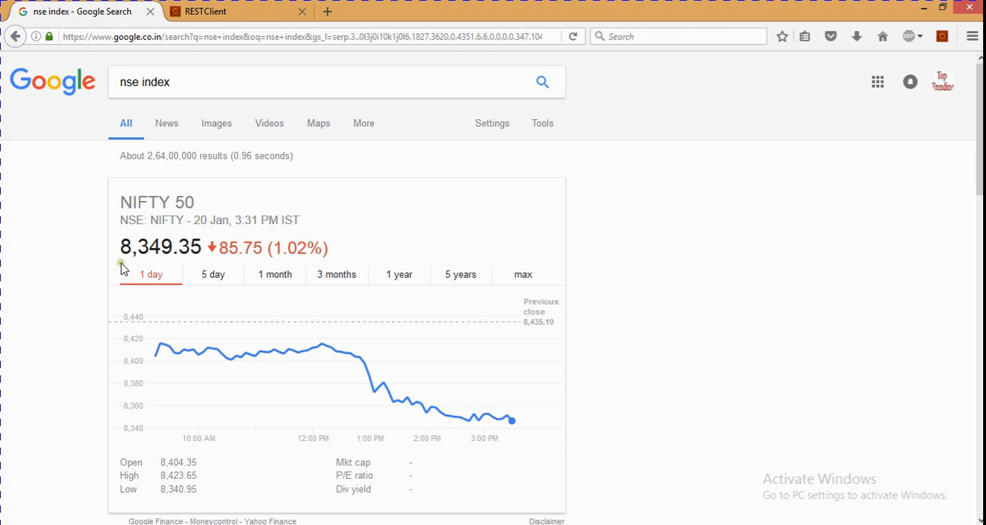
mouse_move(243, 22)
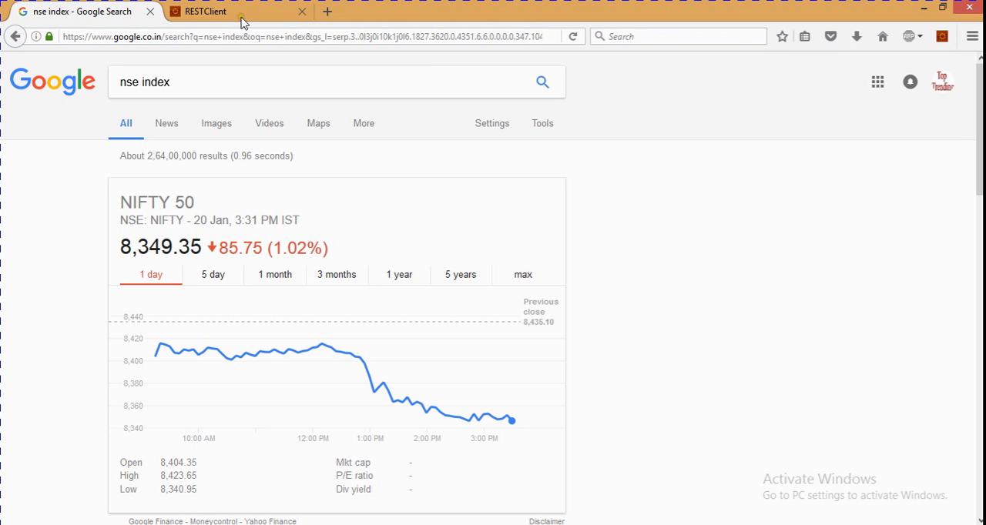
left_click(231, 11)
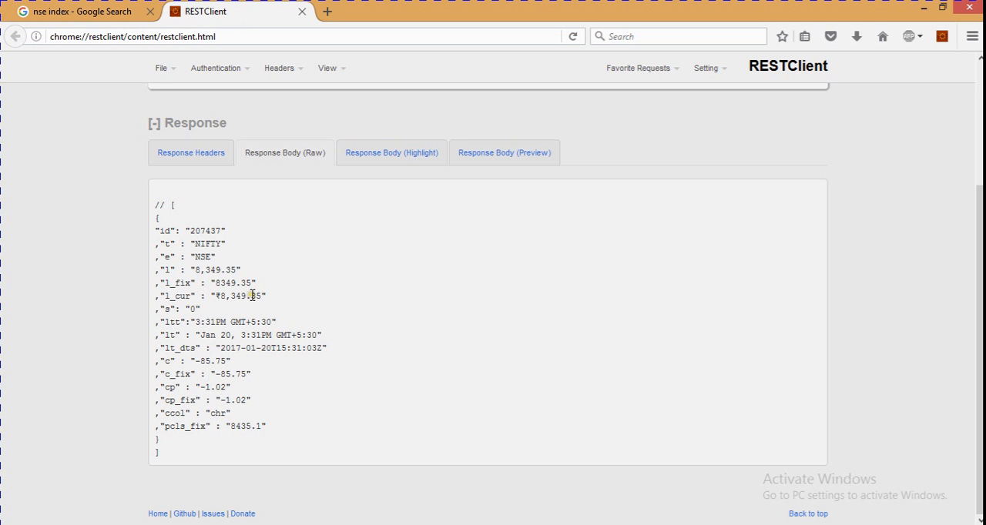
mouse_move(126, 147)
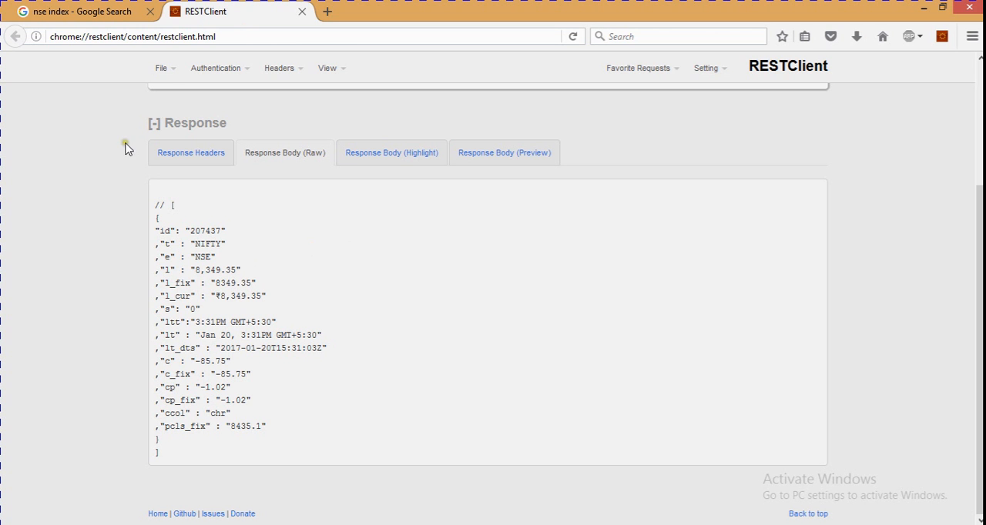
mouse_move(12, 192)
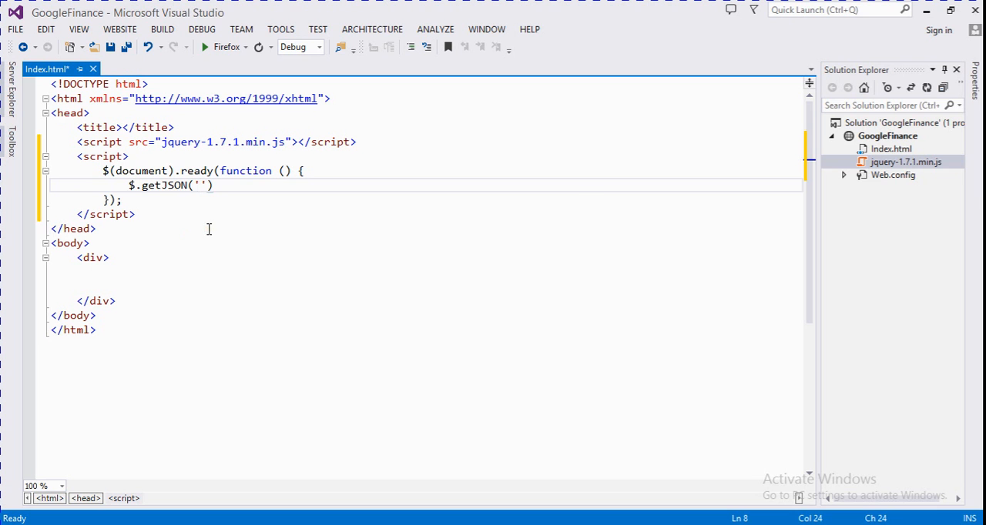
type("https://www.google.com/finance/info?q=NSE:NIFTY&callback=?")
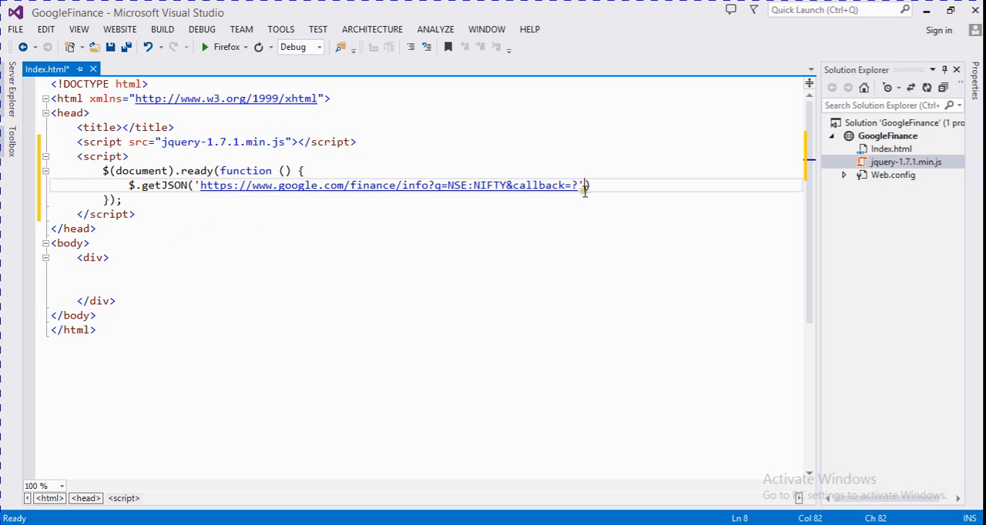
type(",")
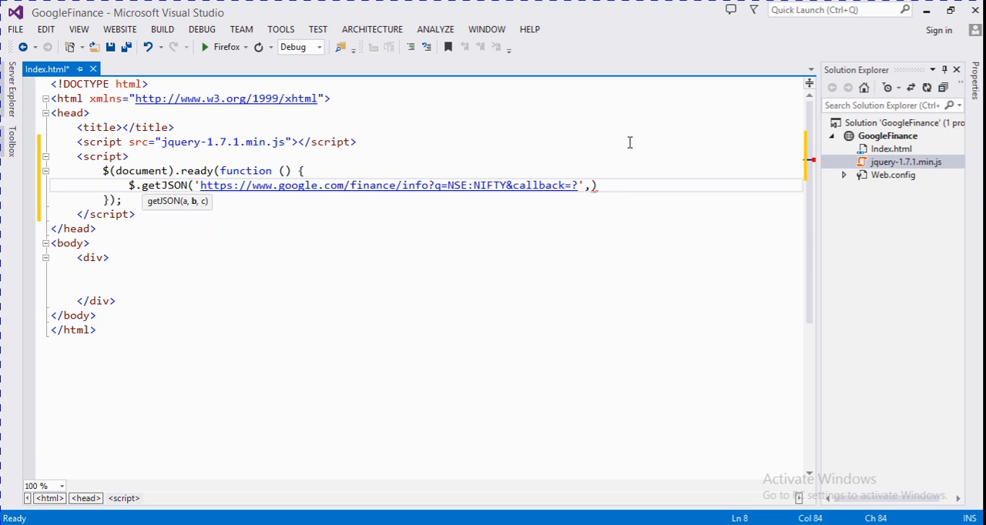
type("dun")
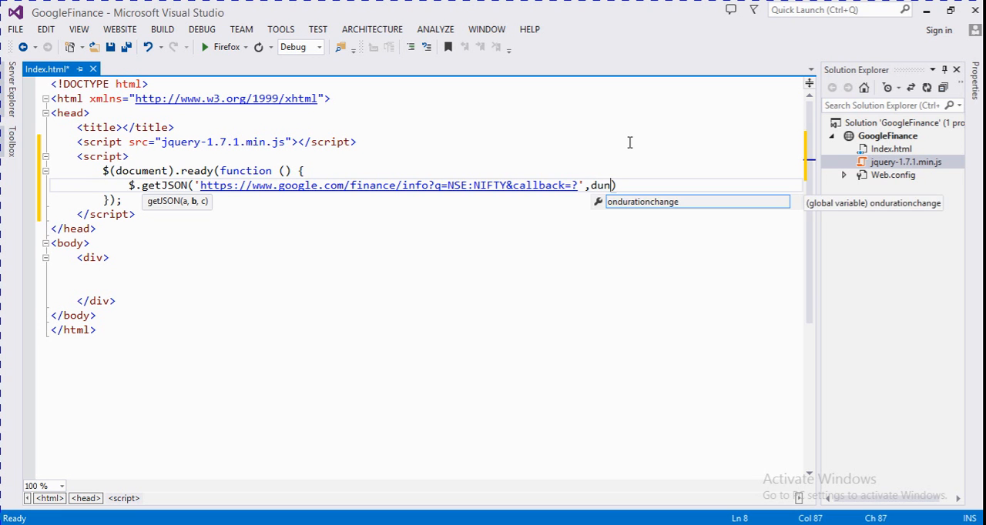
type("function myfunction(")
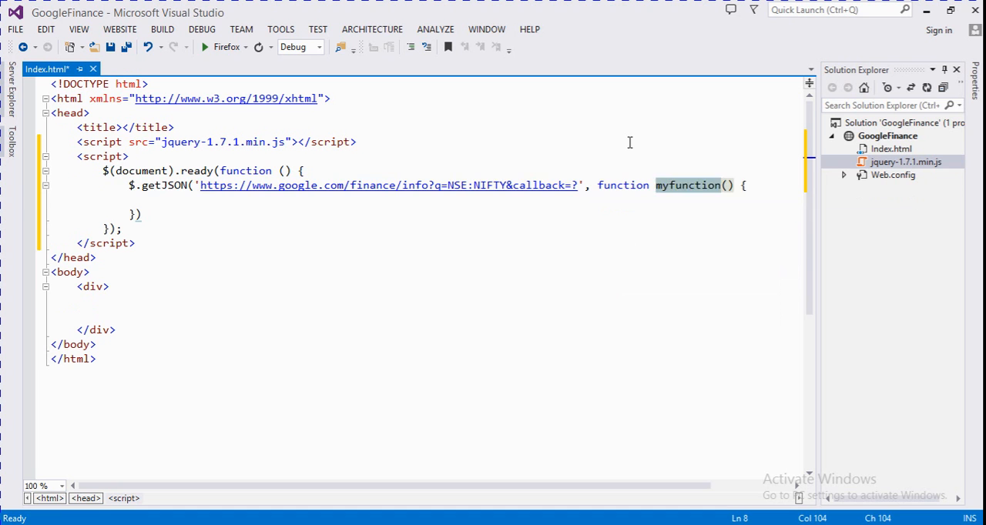
key("Delete")
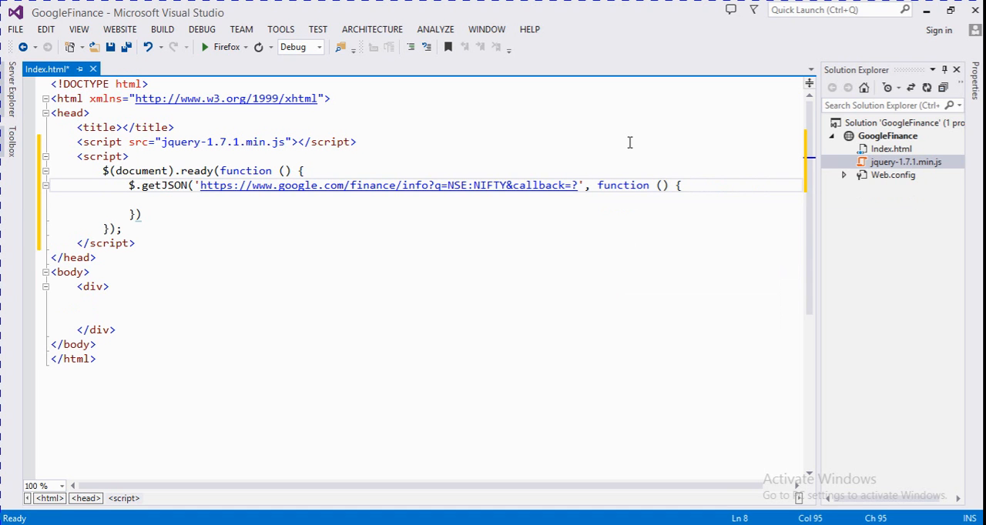
type("data")
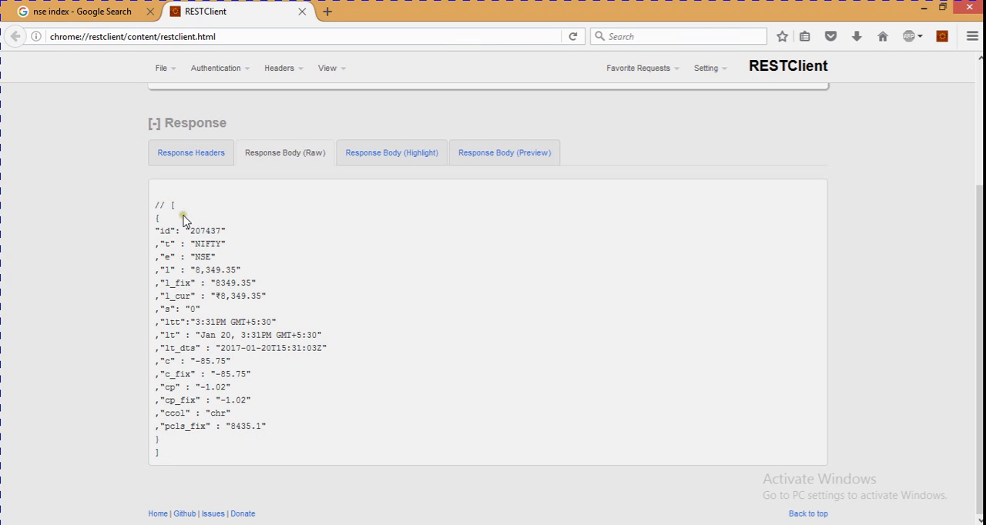
mouse_move(200, 221)
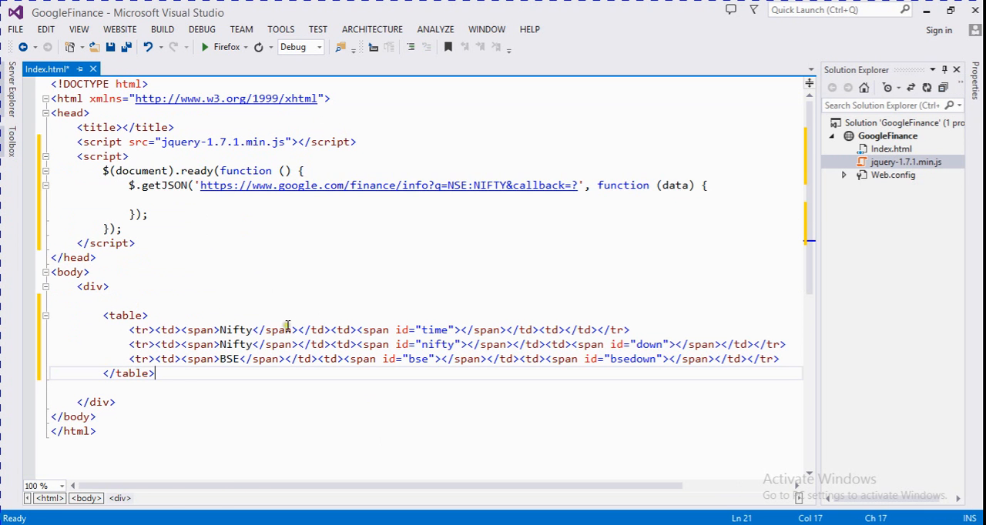
Clear the duplicate Nifty label from the first table row and save Index.html.
left_click(239, 345)
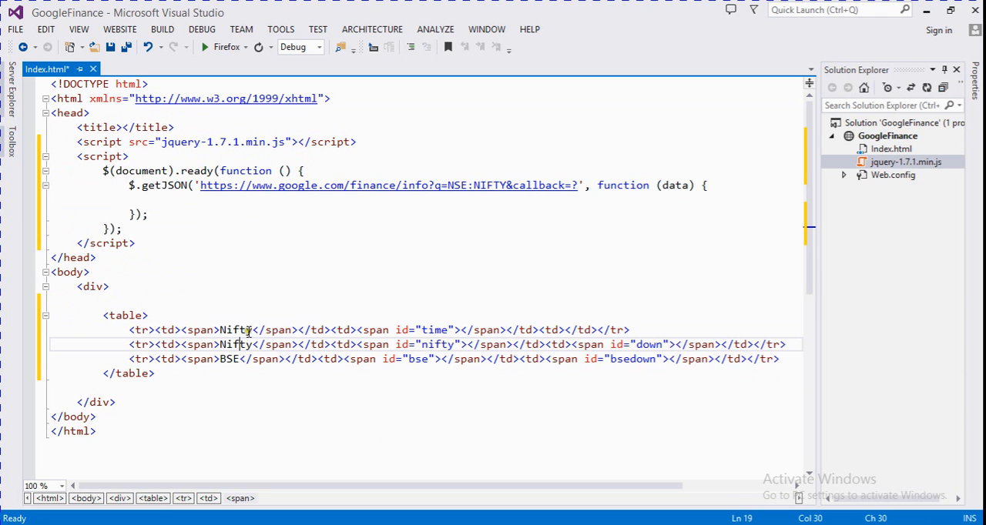
mouse_move(151, 348)
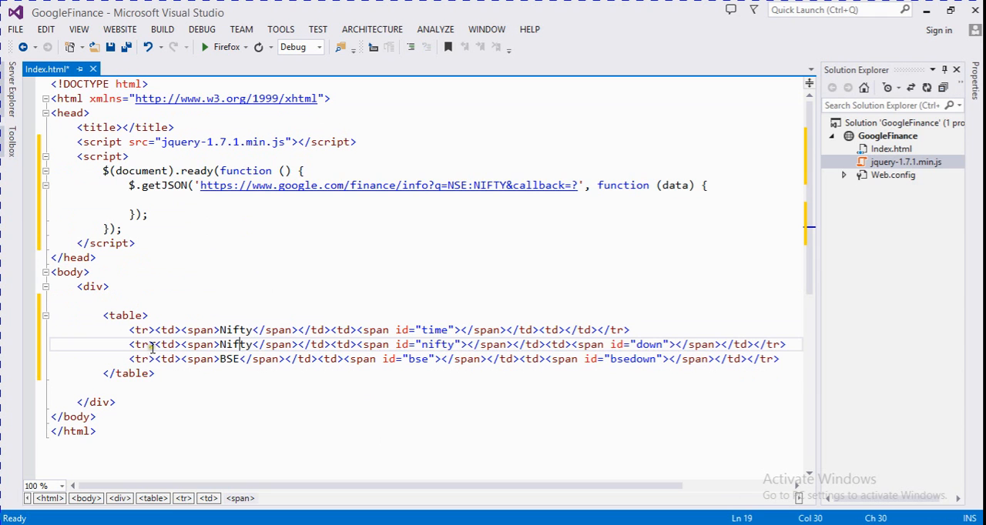
left_click(228, 329)
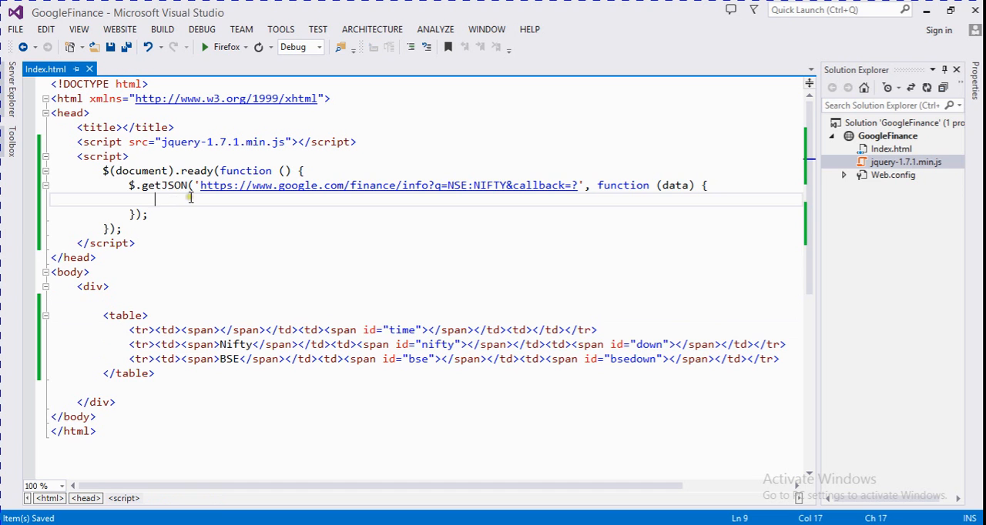
Write $('#nifty').text(data[0]) inside the getJSON callback.
type("$")
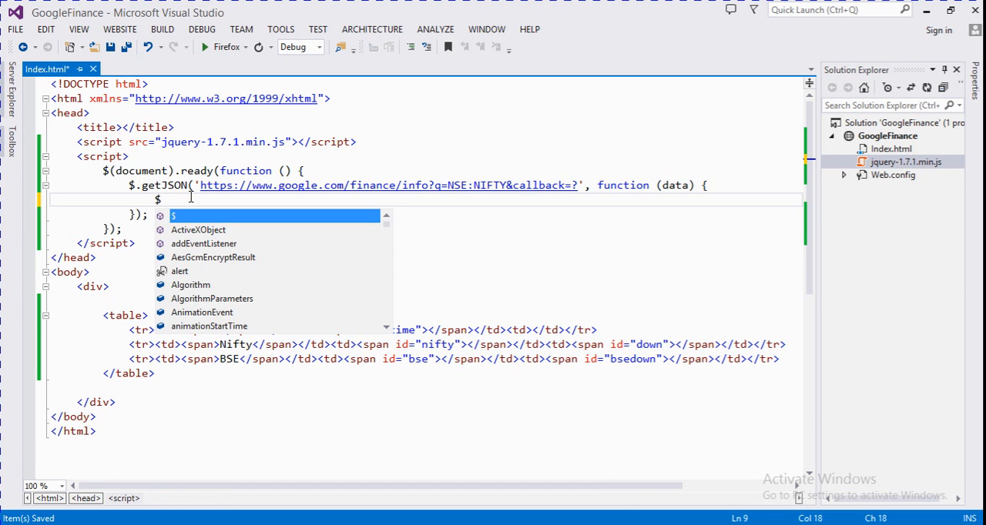
type("('')")
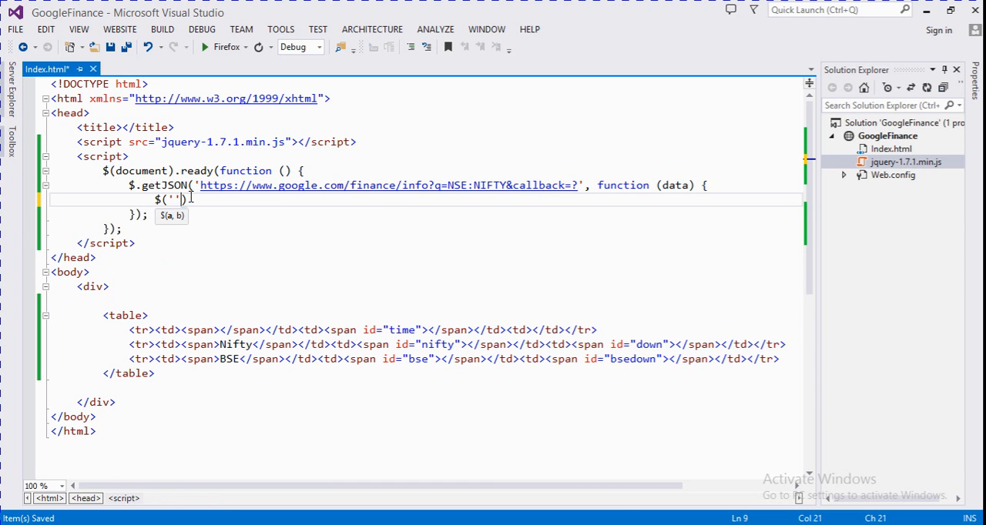
type("#")
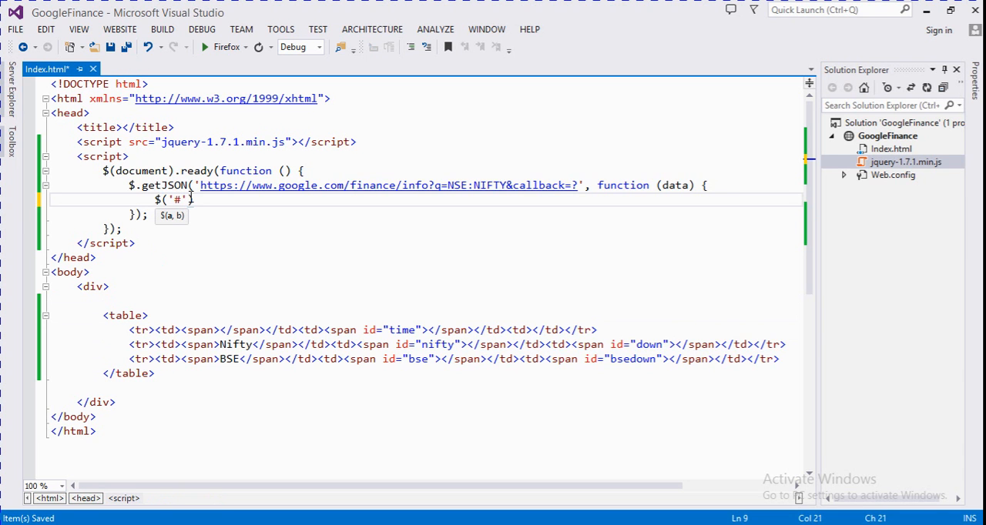
type("ni")
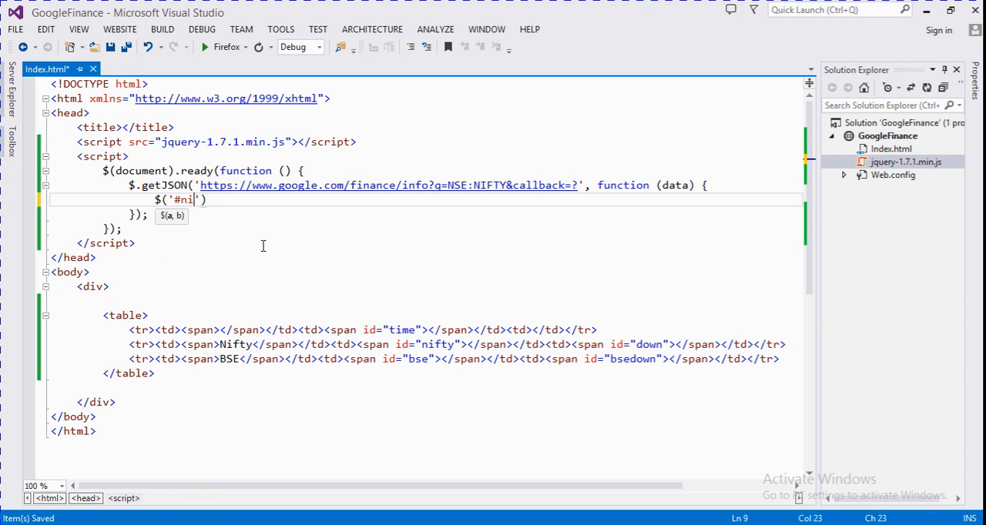
type("ty")
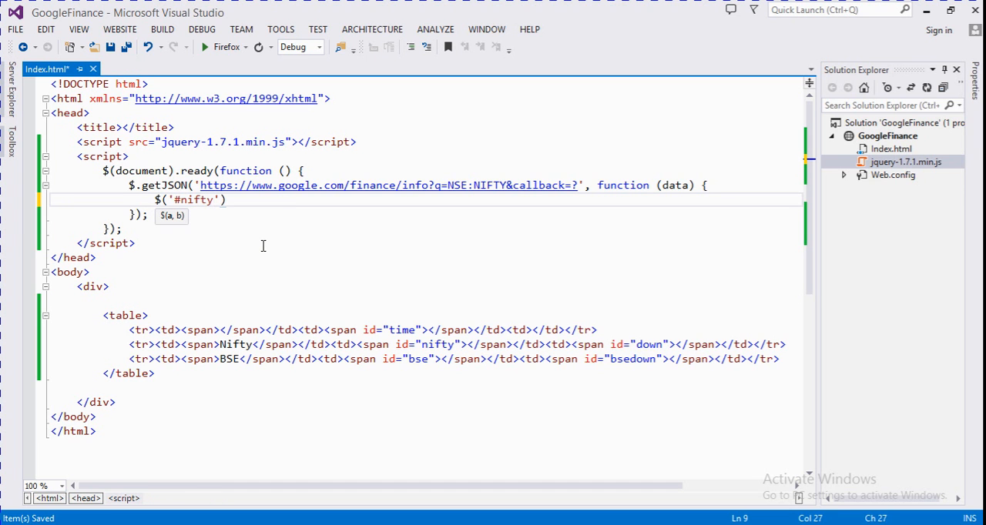
type(".")
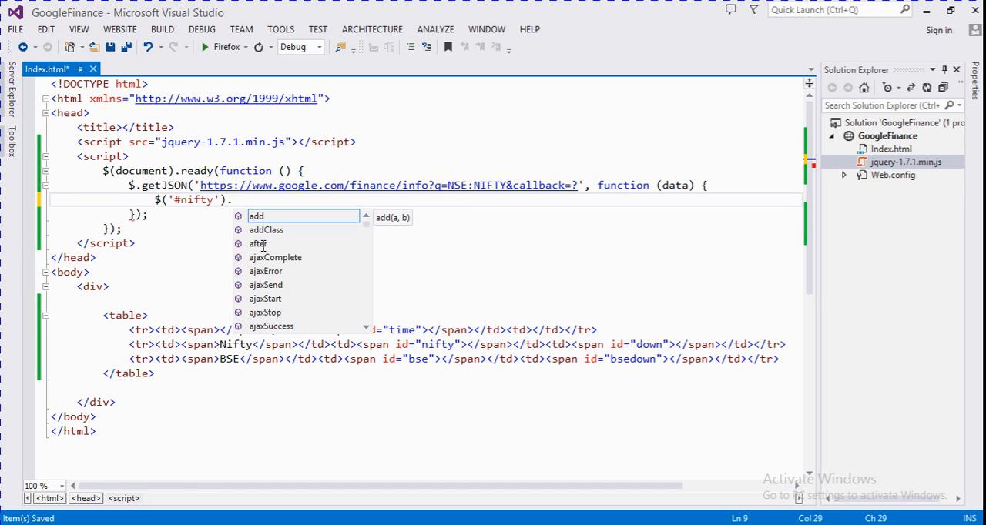
type("txt")
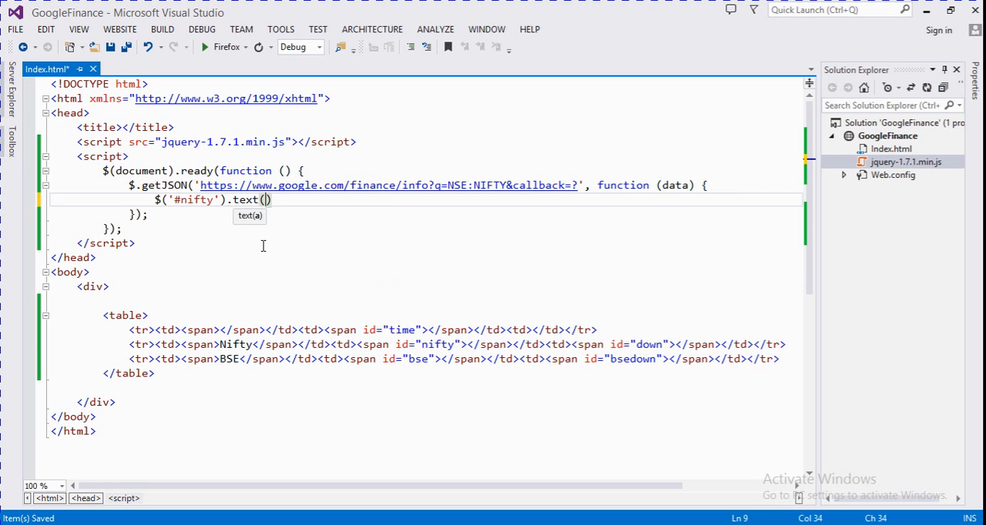
type("data[]")
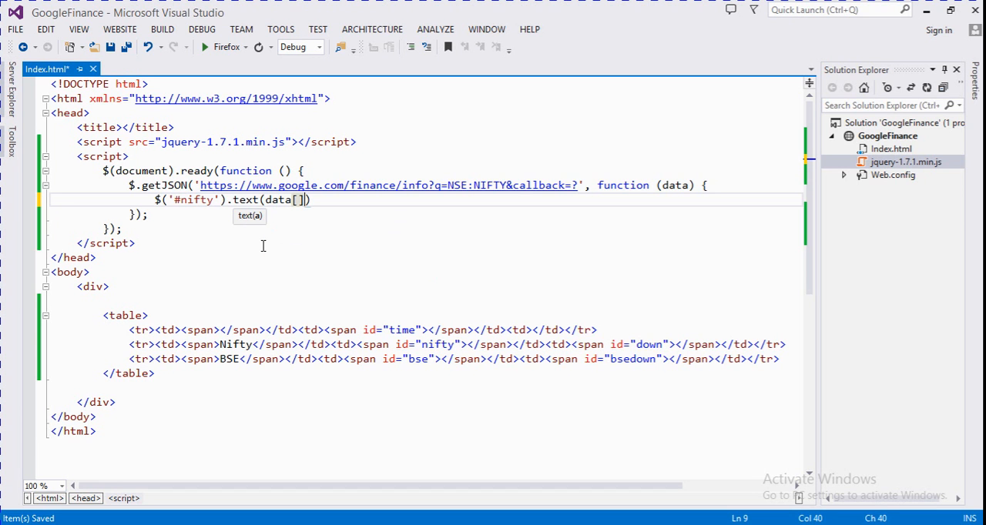
type("0")
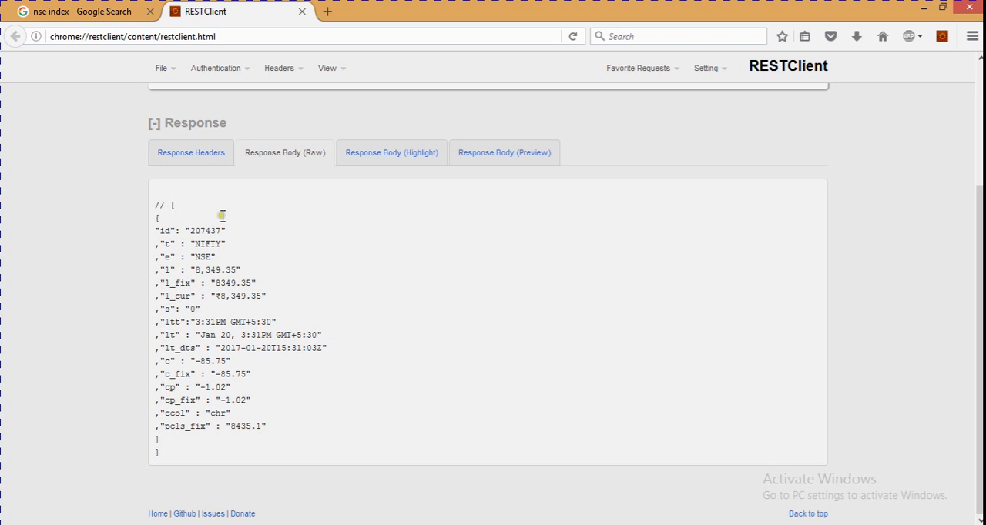
mouse_move(188, 273)
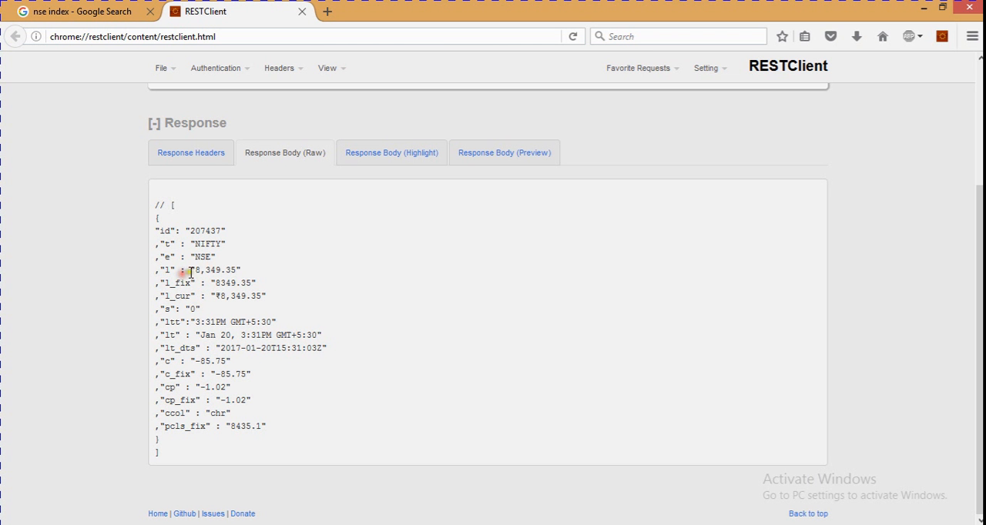
Confirm the l field is the 8,349.35 price and make the line read $('#nifty').text(data[0].l).
double_click(216, 270)
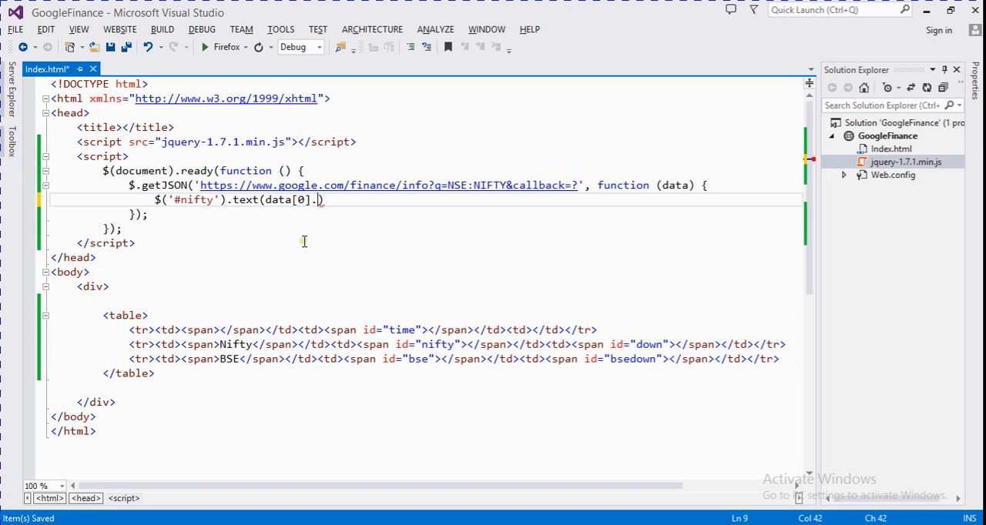
type("l")
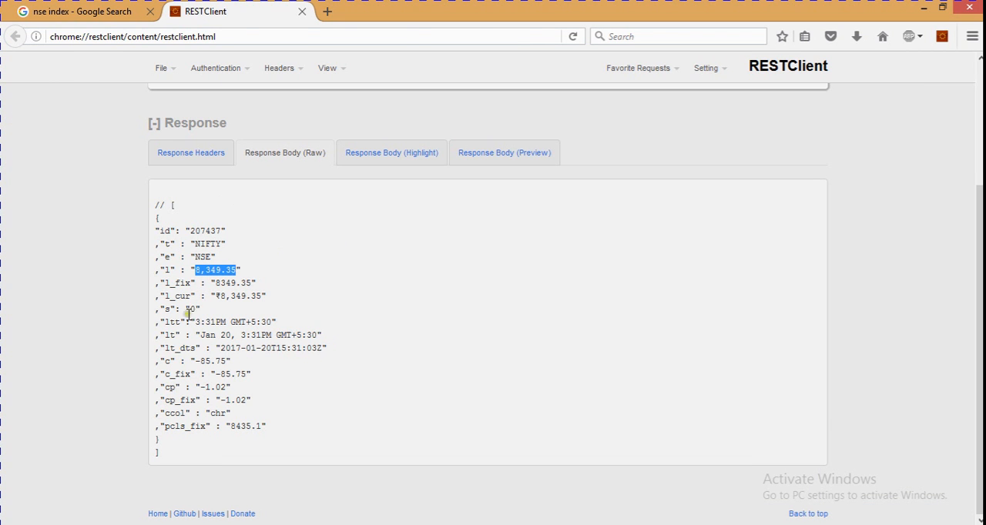
left_click(80, 11)
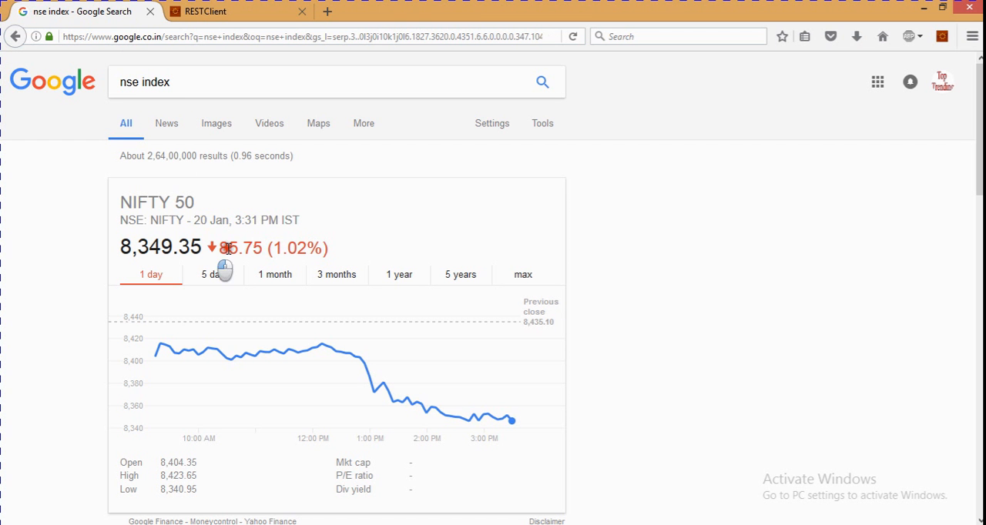
double_click(302, 248)
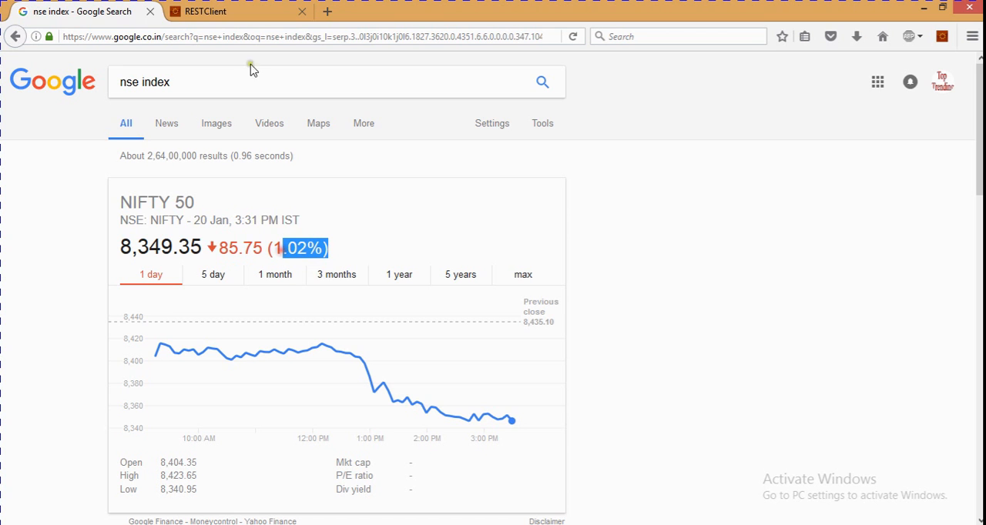
left_click(235, 11)
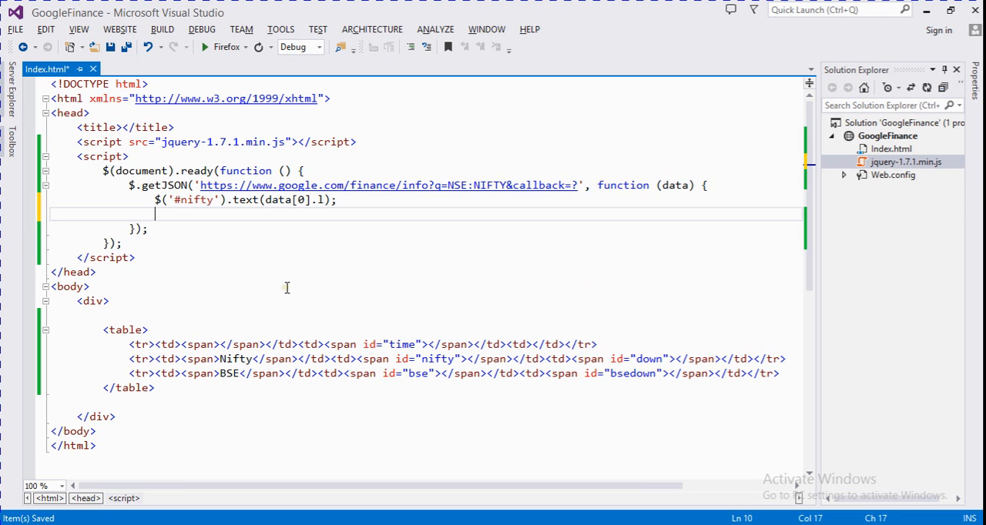
Add $('#doun').text(data[0].c) for the change value, save, and bring up the preview options.
type("$('")
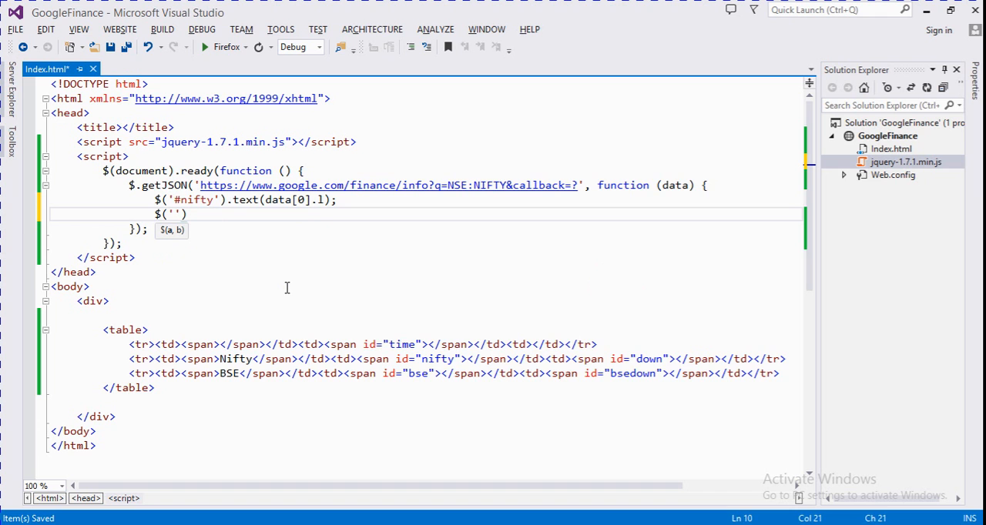
type("#down")
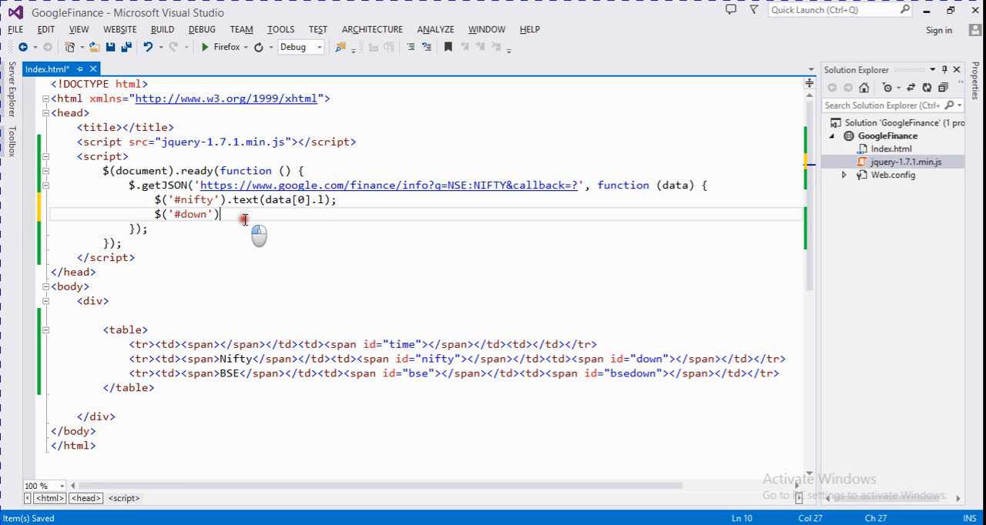
type(".text(d")
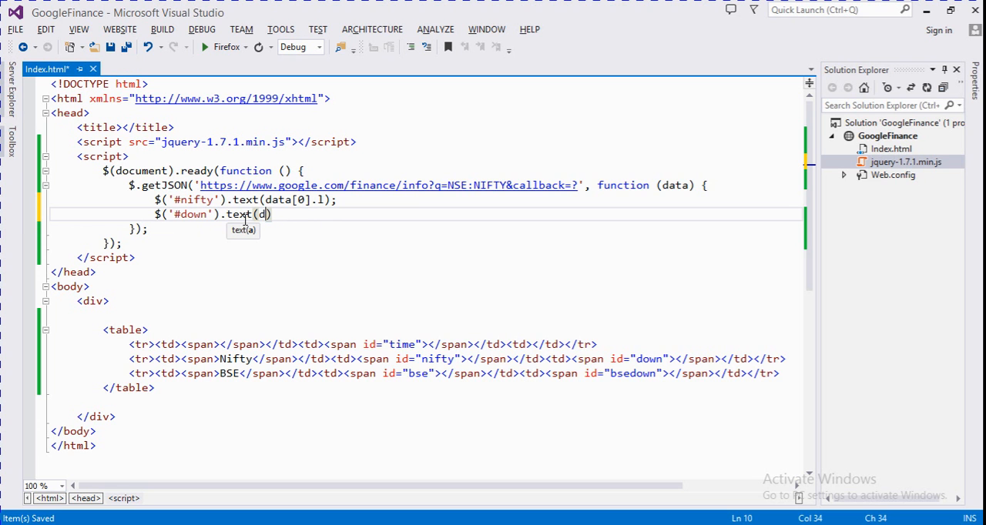
type("ata[0]")
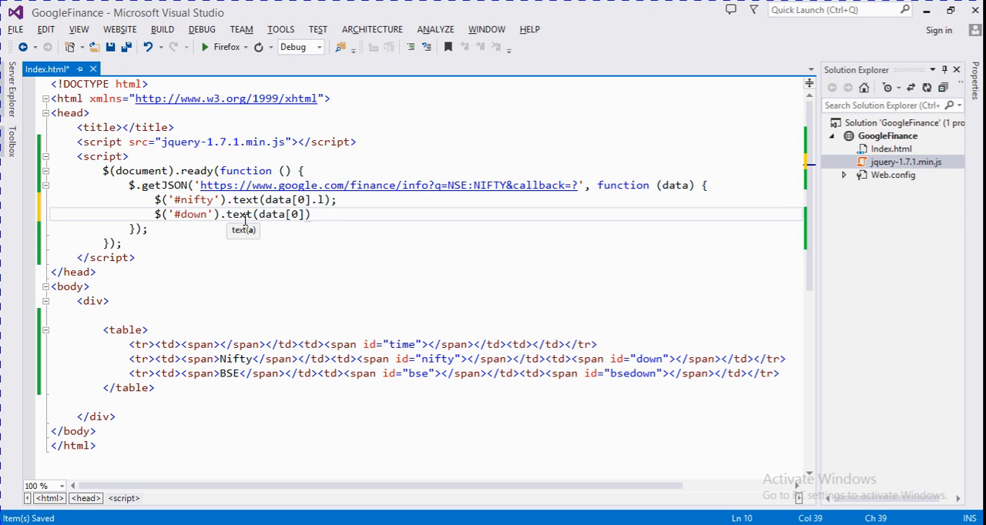
type(".c")
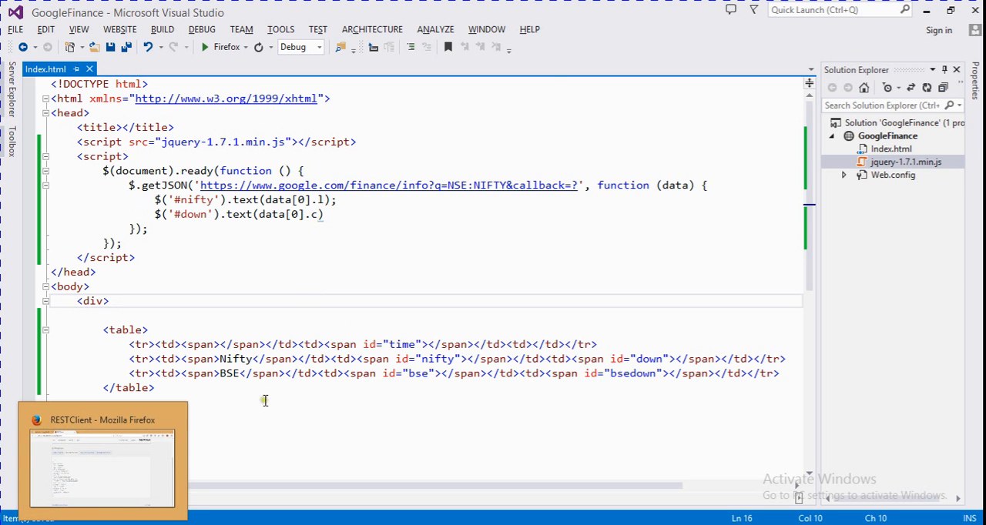
right_click(265, 400)
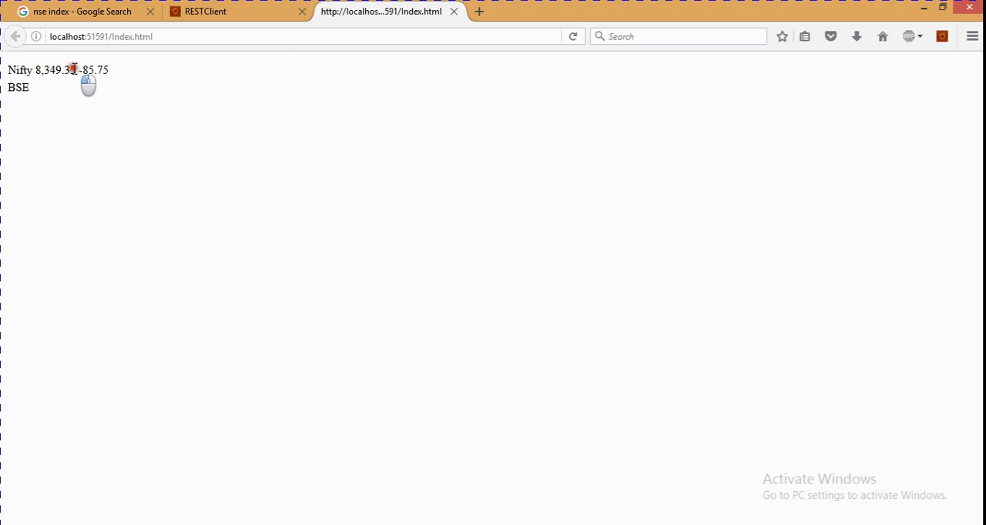
double_click(55, 70)
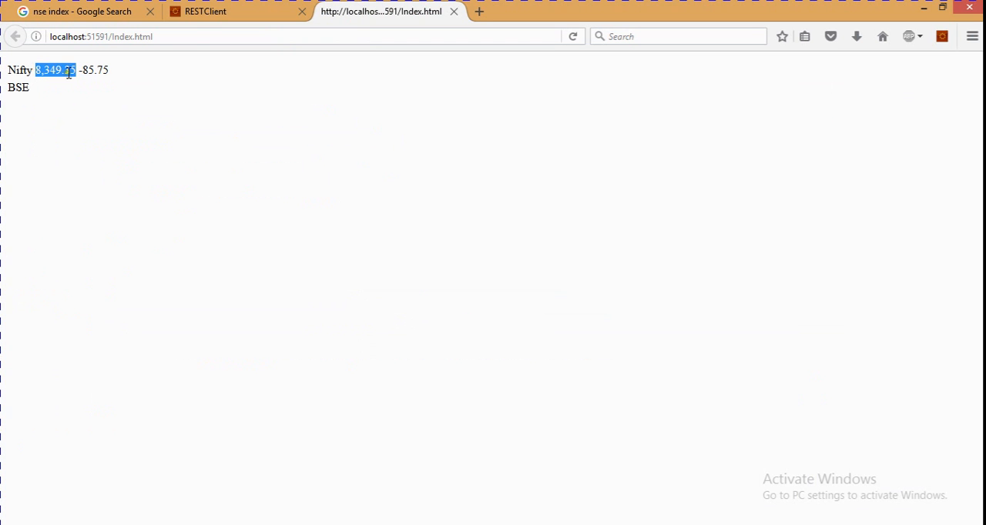
left_click(231, 10)
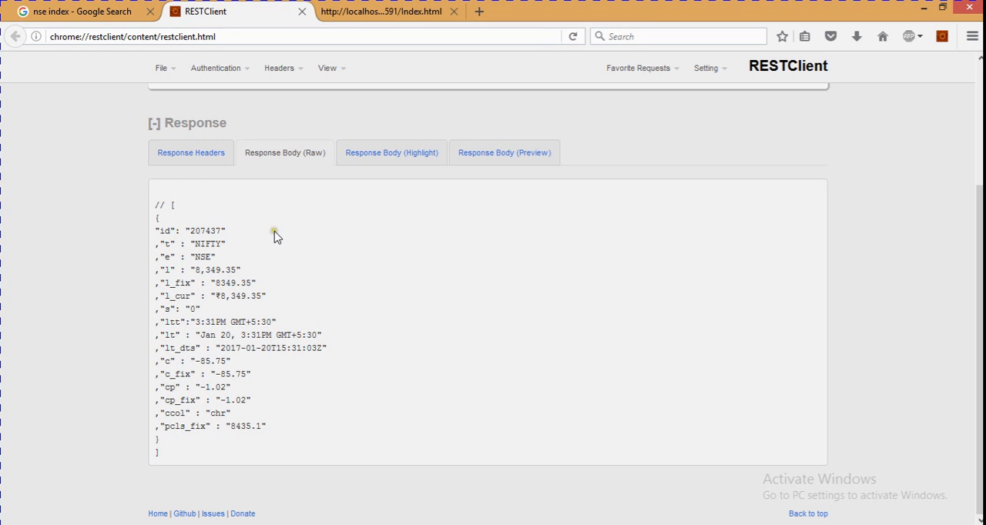
mouse_move(245, 397)
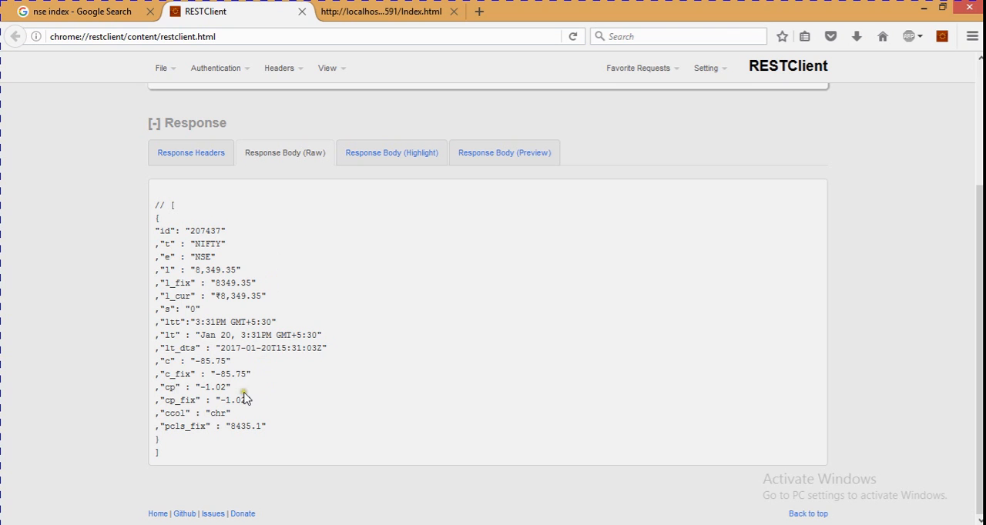
mouse_move(243, 389)
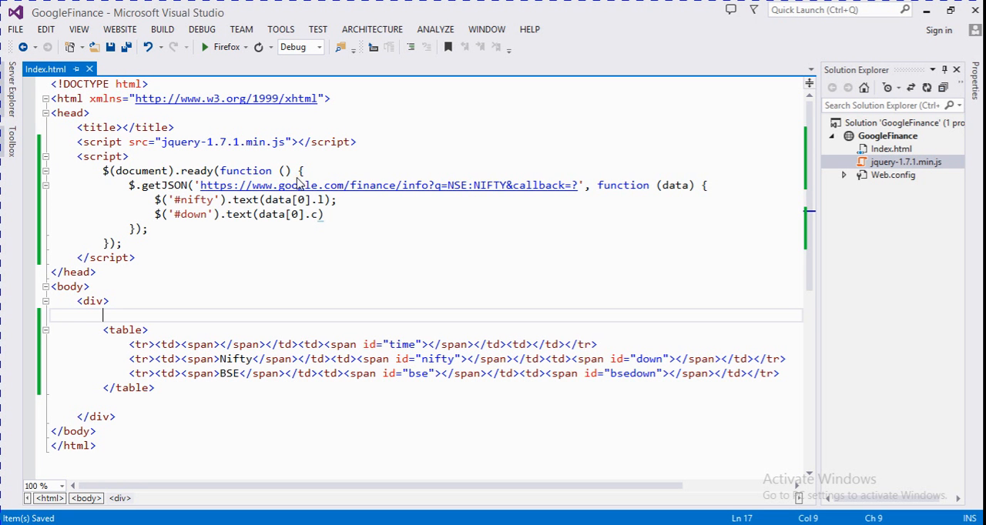
mouse_move(491, 194)
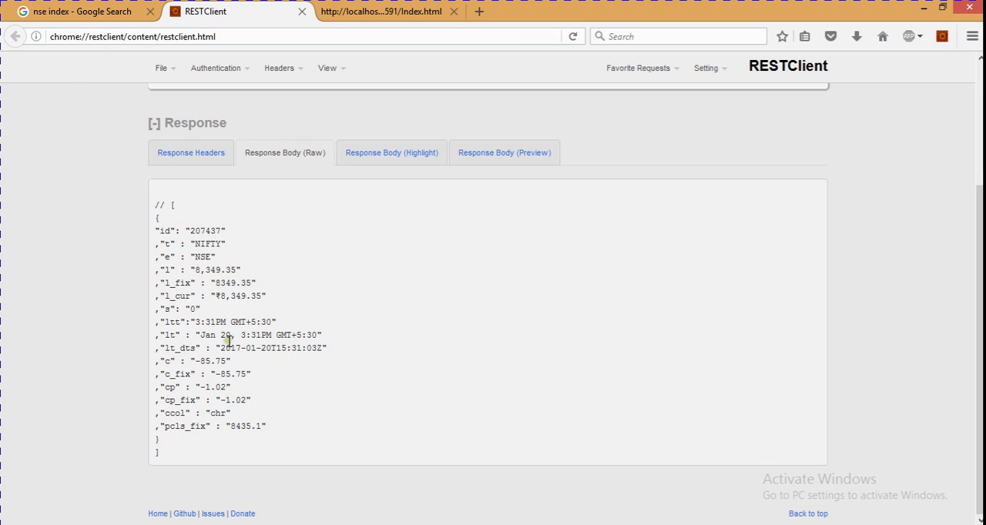
Open the Google Finance S&P BSE SENSEX page and select the INDEXBOM:SENSEX code in the address.
left_click(77, 10)
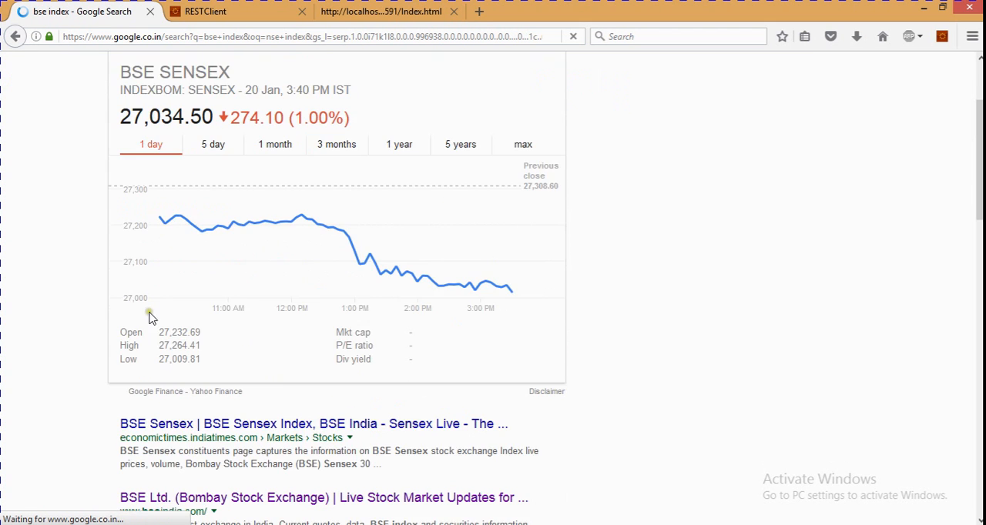
scroll("down", 3)
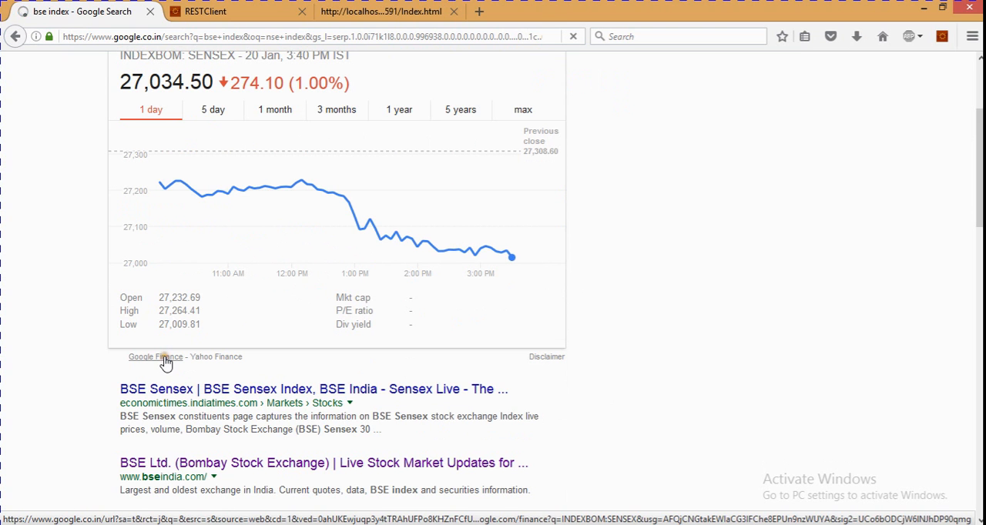
left_click(154, 356)
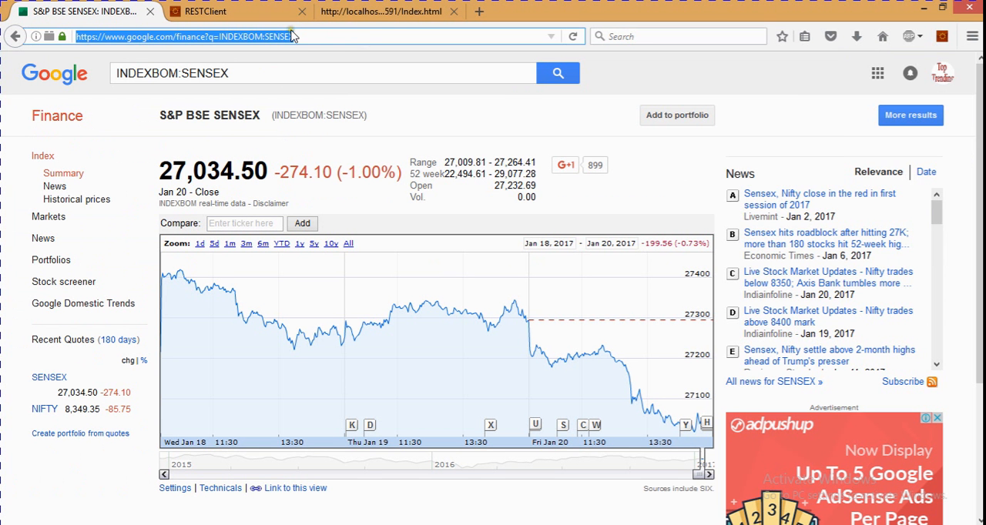
double_click(276, 36)
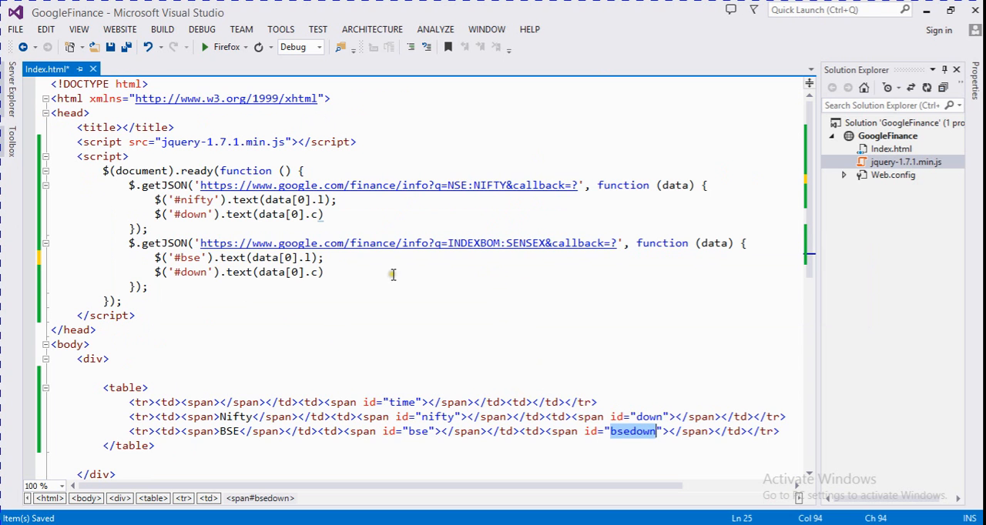
Select the bsedown id to reuse it as the target of the new SENSEX getJSON call.
double_click(191, 271)
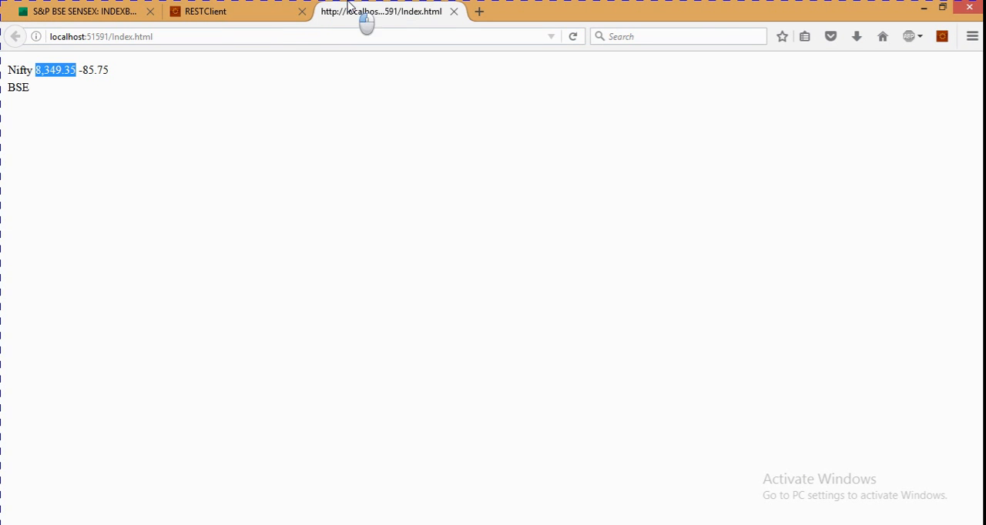
Reload Index.html to show Nifty 8,349.35 -85.75 and BSE 27,034.50 -274.10, then return to the BSE search results.
left_click(573, 36)
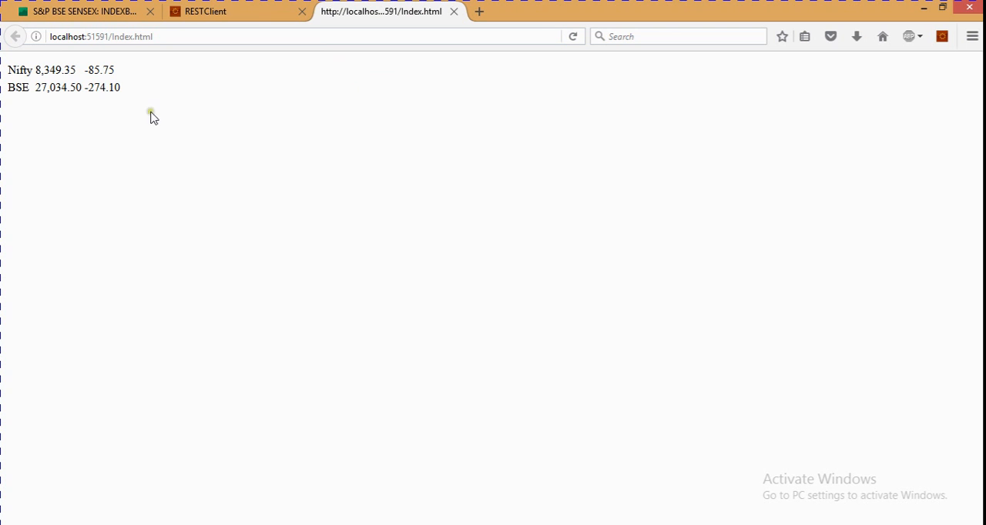
mouse_move(222, 31)
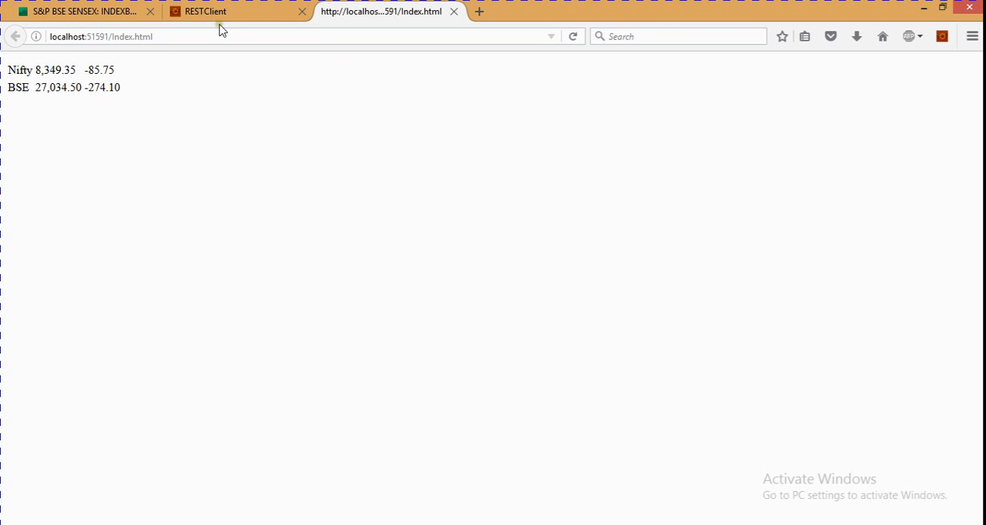
left_click(216, 10)
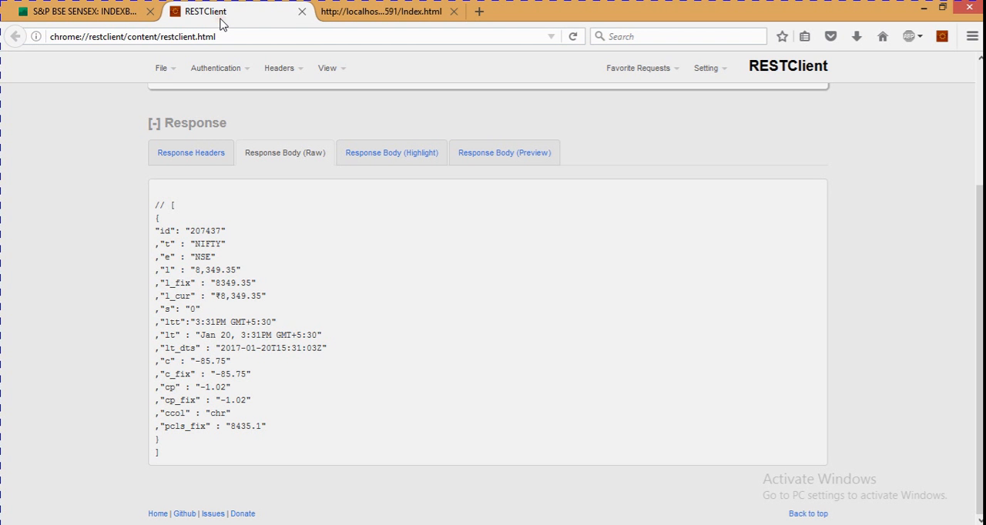
left_click(77, 11)
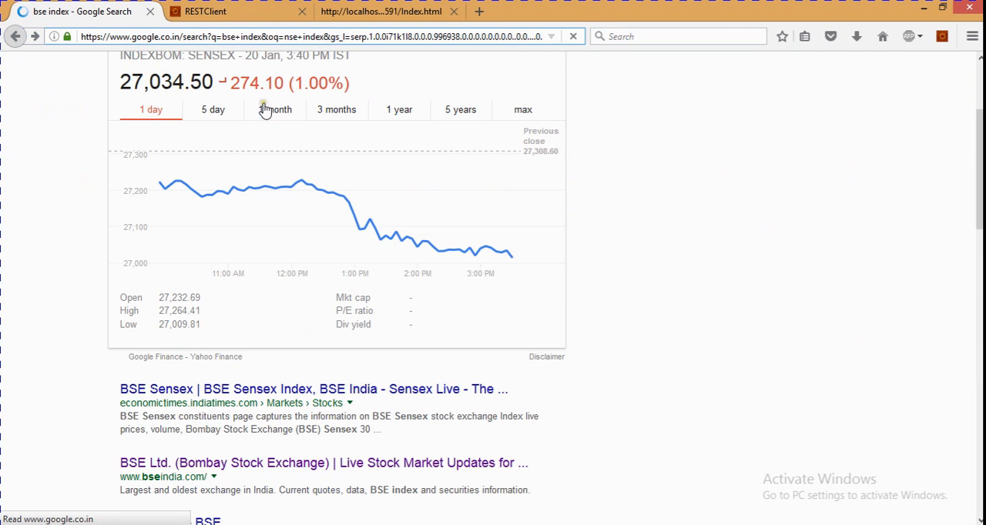
Search Google for reliability share price.
scroll("up", 3)
type("relia")
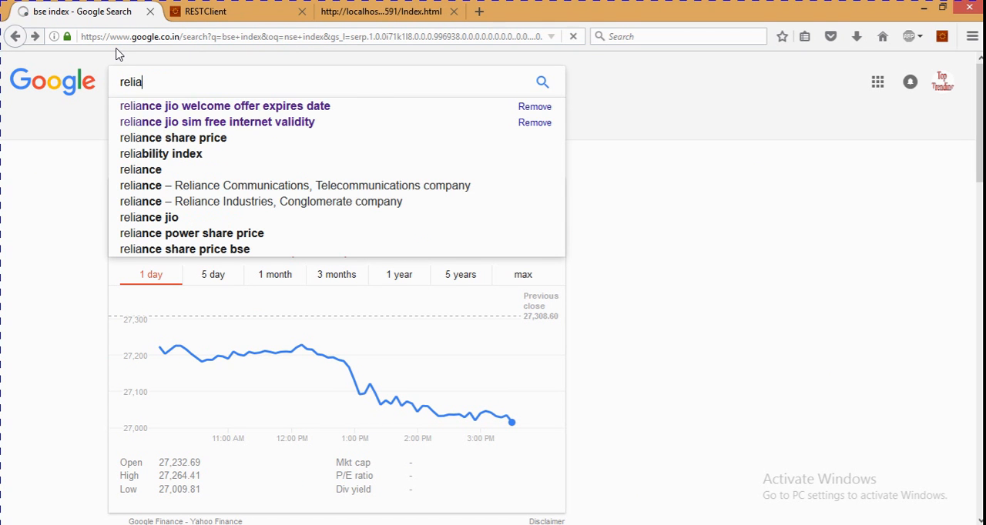
left_click(161, 154)
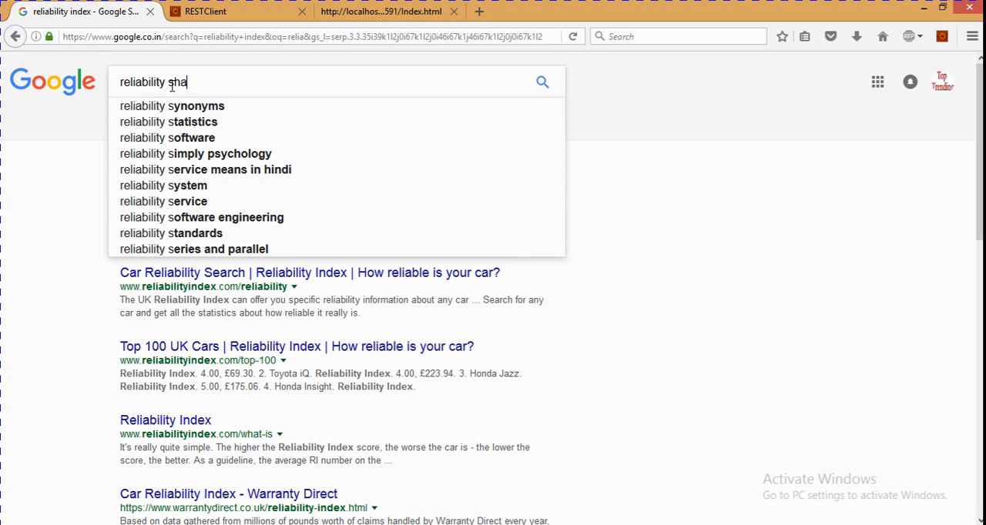
type("re")
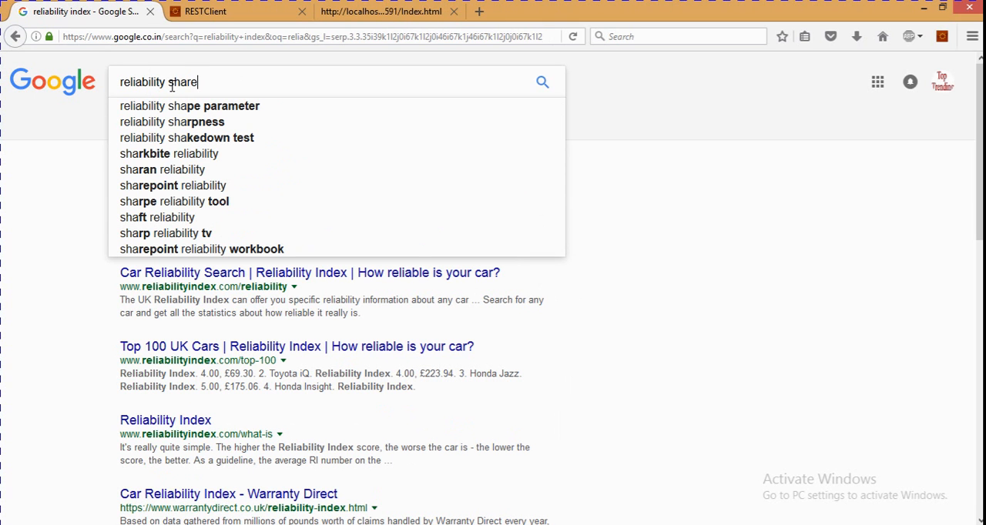
type("price")
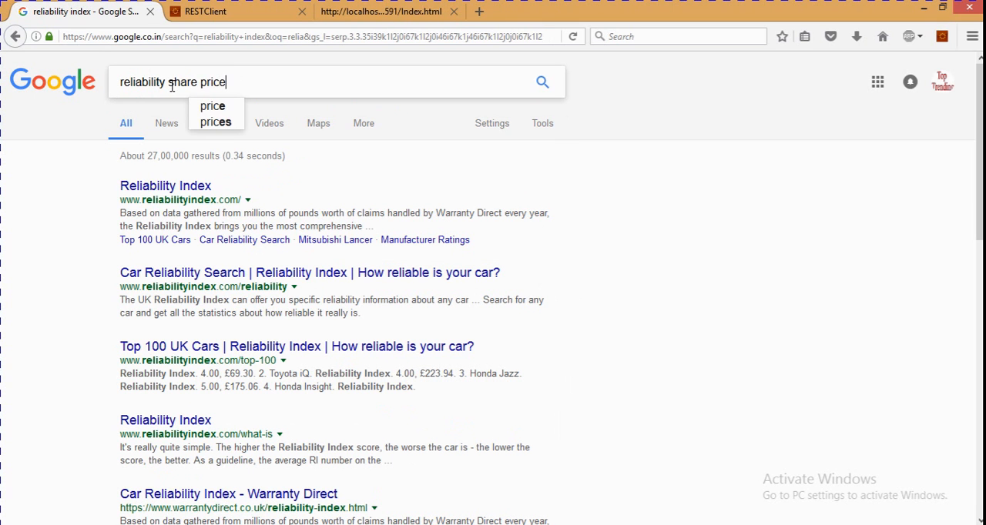
key("Return")
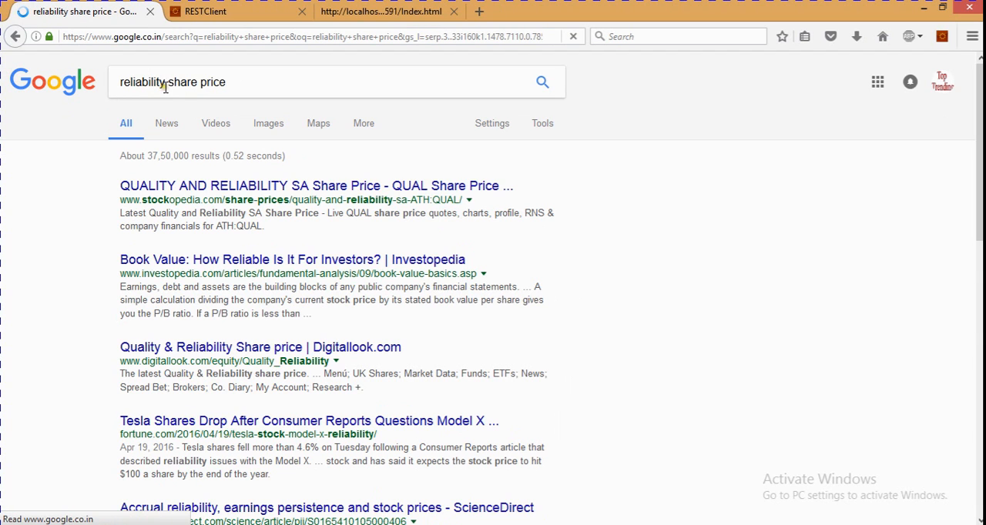
Replace the query with reliance to bring up the Reliance Communications stock panel.
scroll("down", 3)
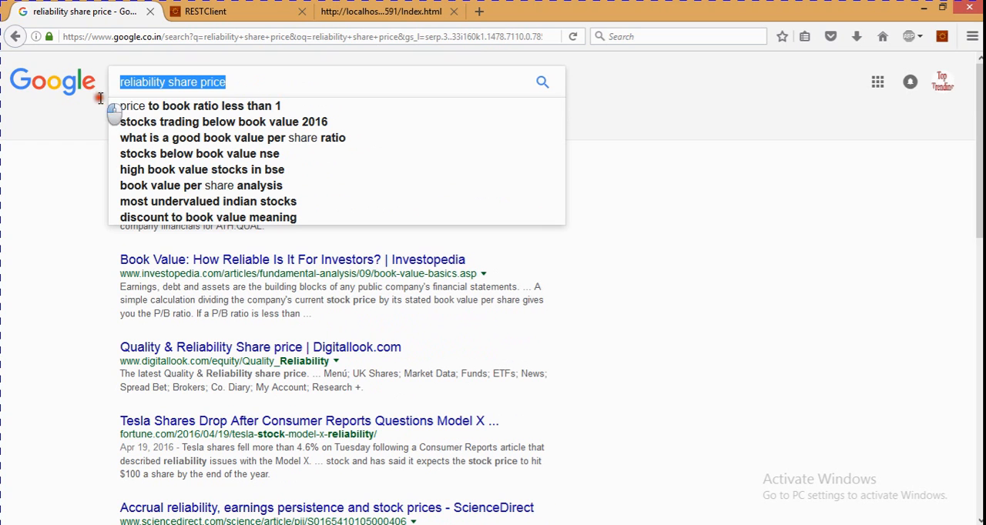
type("re")
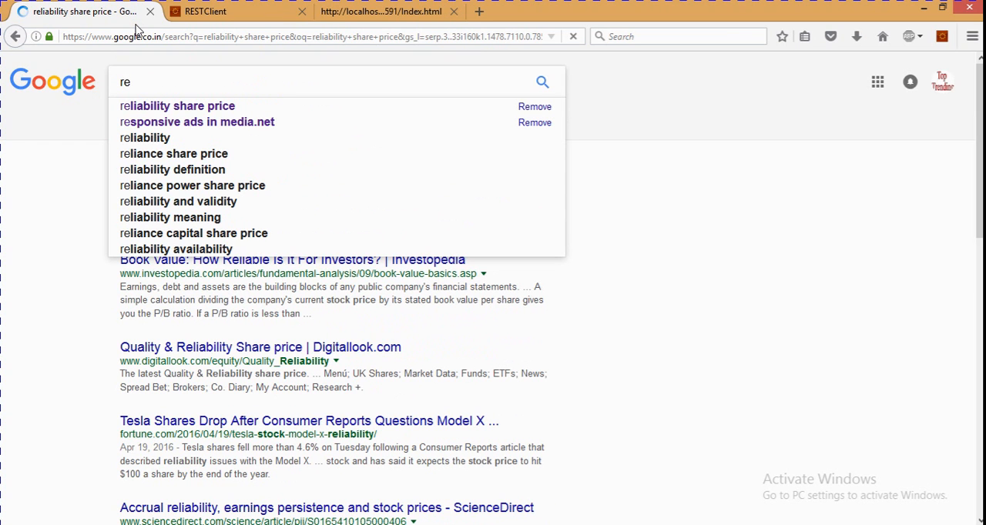
type("iance")
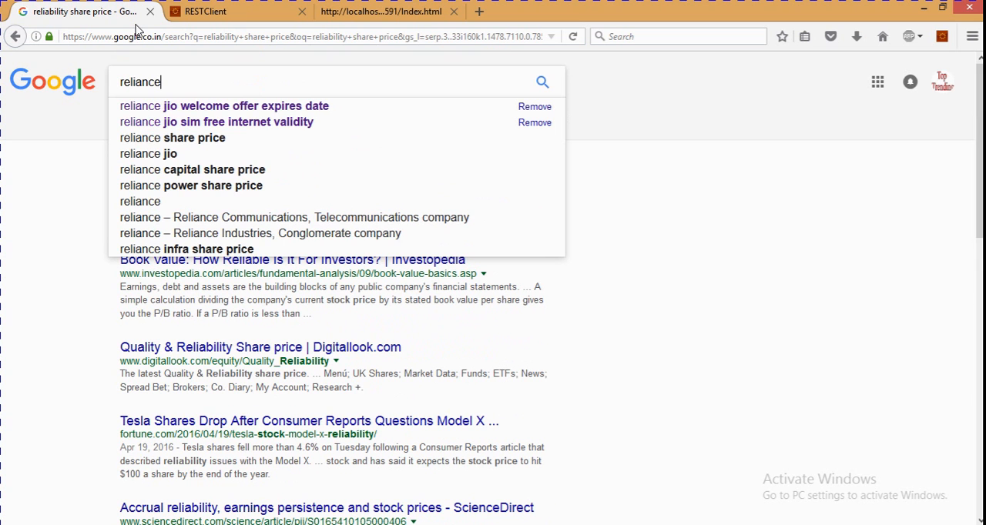
left_click(140, 200)
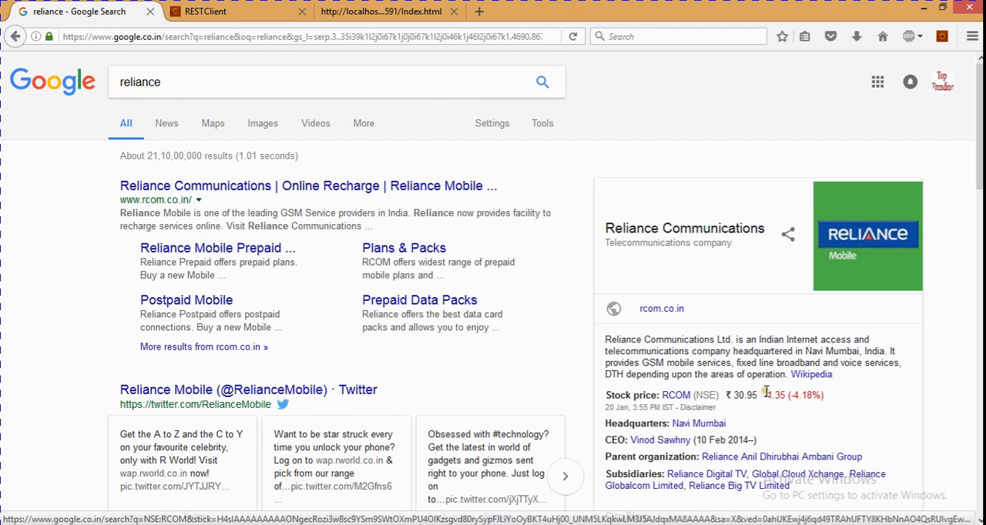
mouse_move(632, 395)
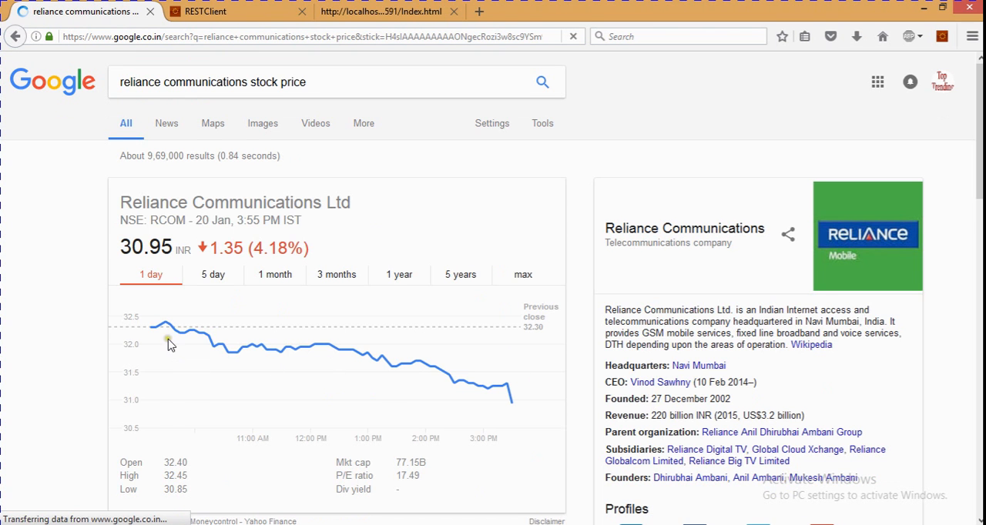
Follow the RCOM price link to the Reliance Communications Ltd (NSE:RCOM) Google Finance quote page.
scroll("down", 3)
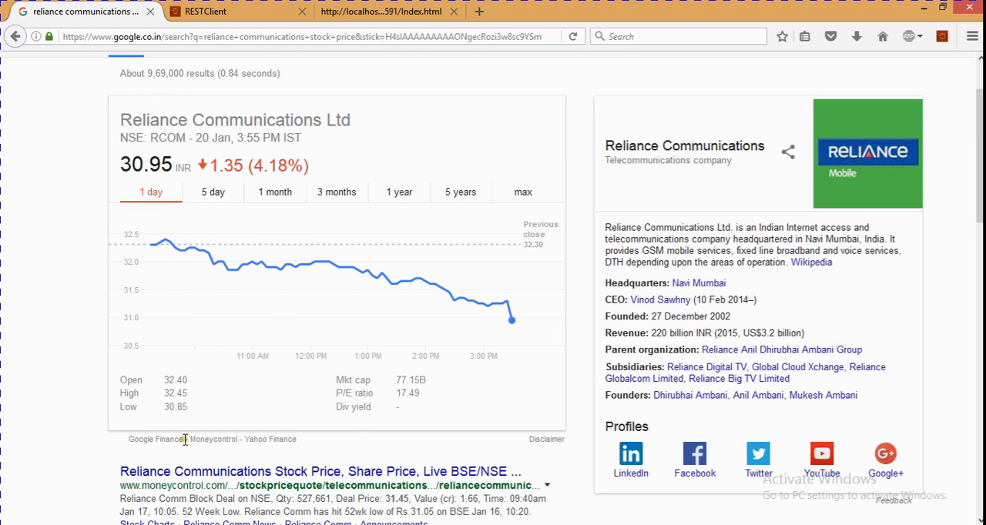
left_click(154, 439)
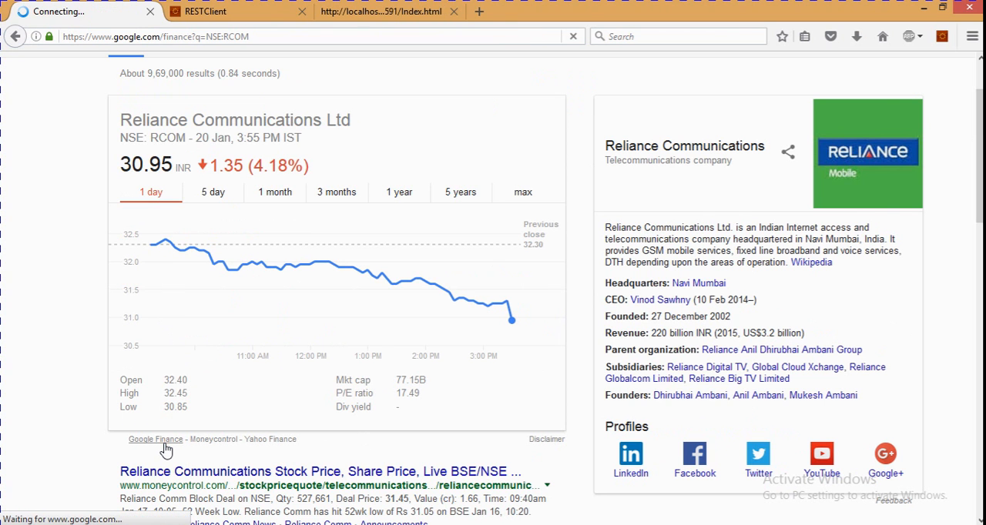
left_click(154, 439)
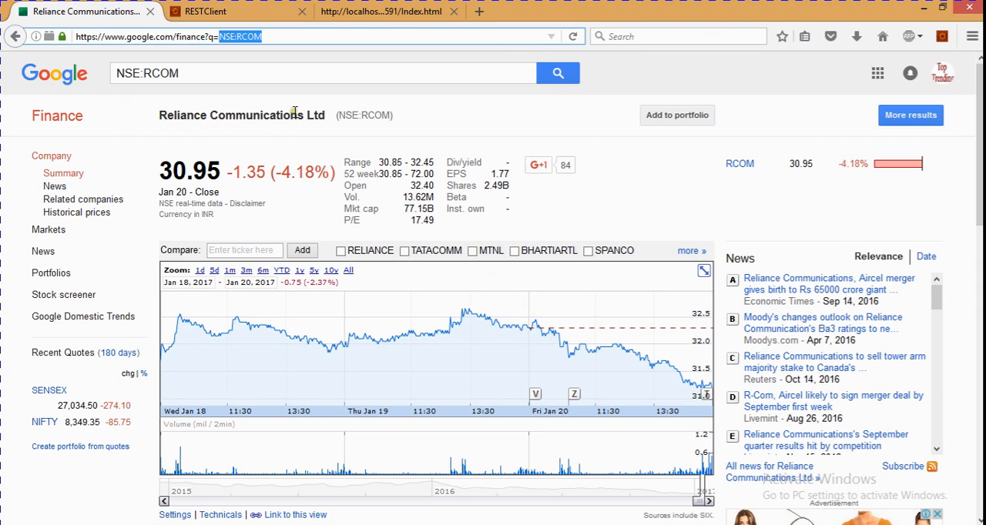
mouse_move(285, 12)
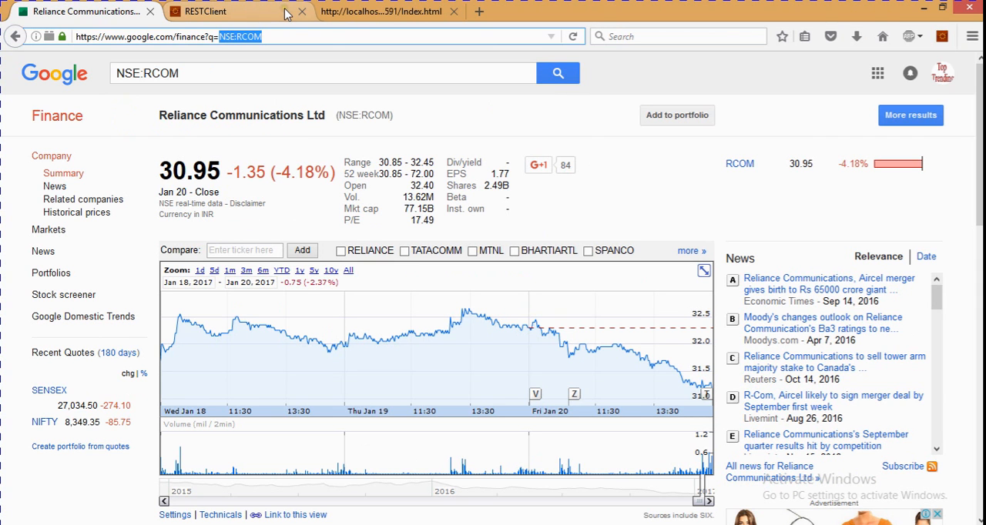
Switch back to the localhost Index.html tab listing the live Nifty and BSE values.
left_click(382, 10)
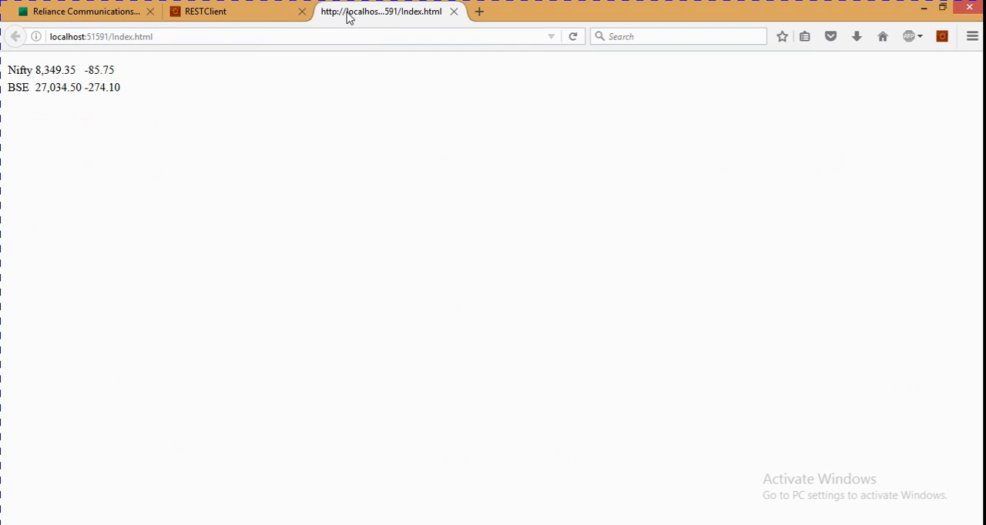
mouse_move(378, 11)
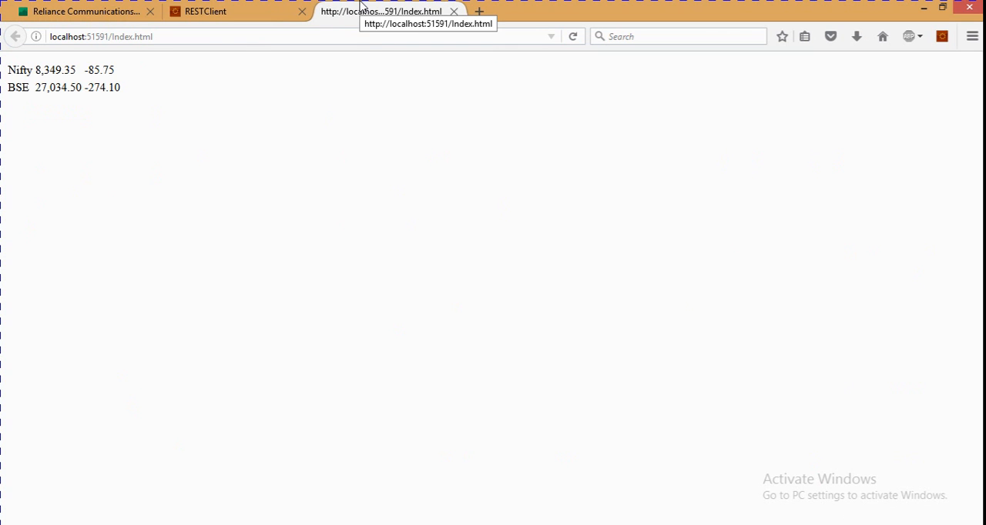
mouse_move(422, 52)
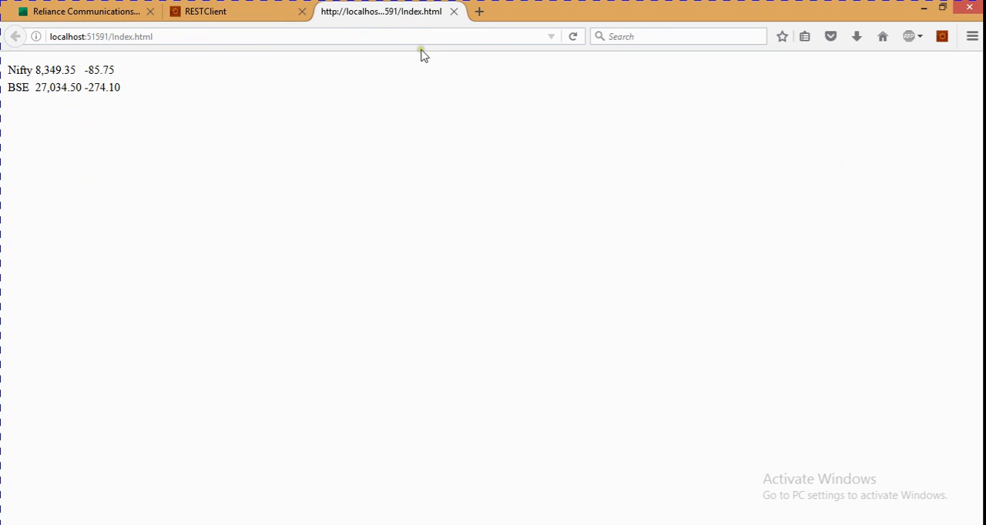
mouse_move(367, 141)
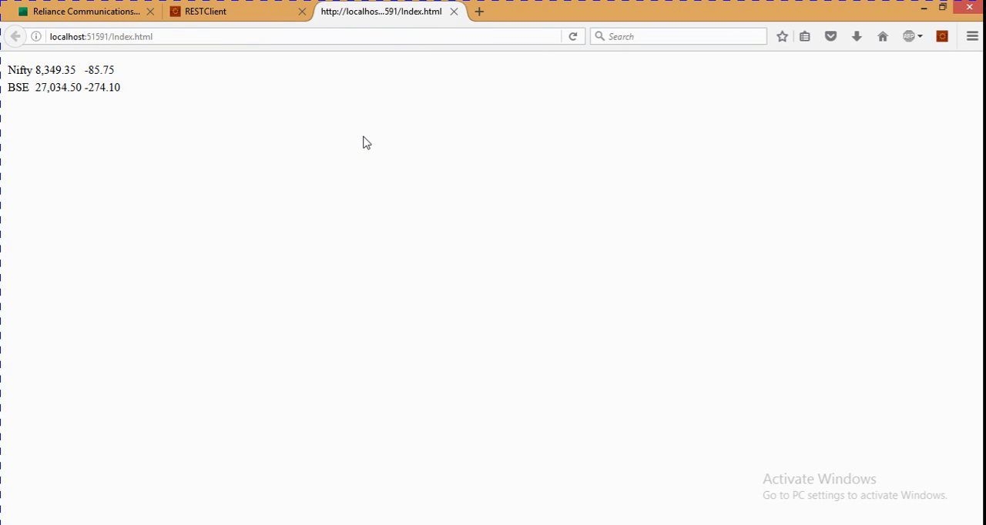